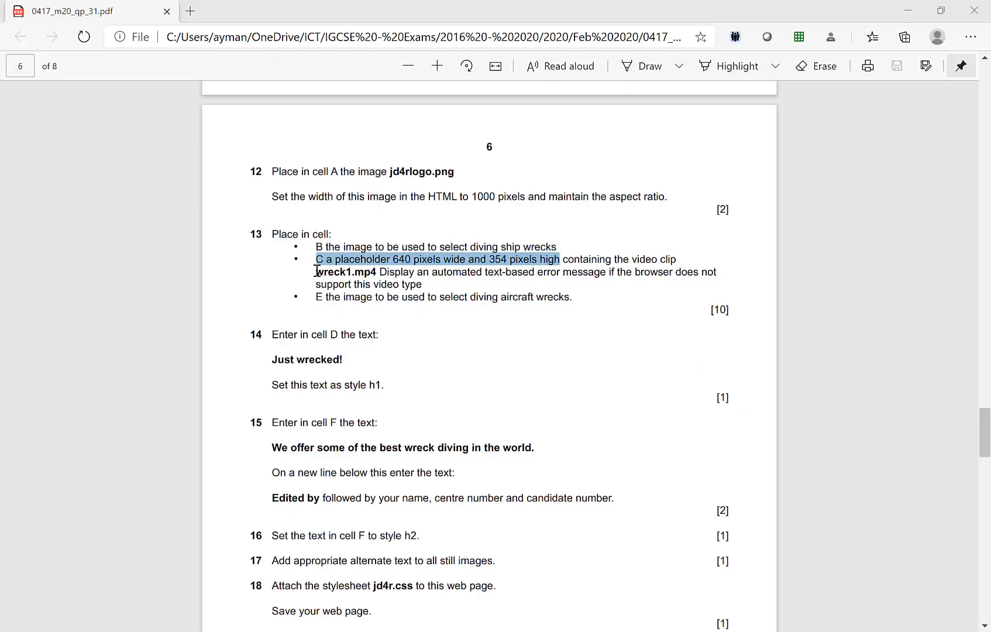
pyautogui.moveTo(429, 287)
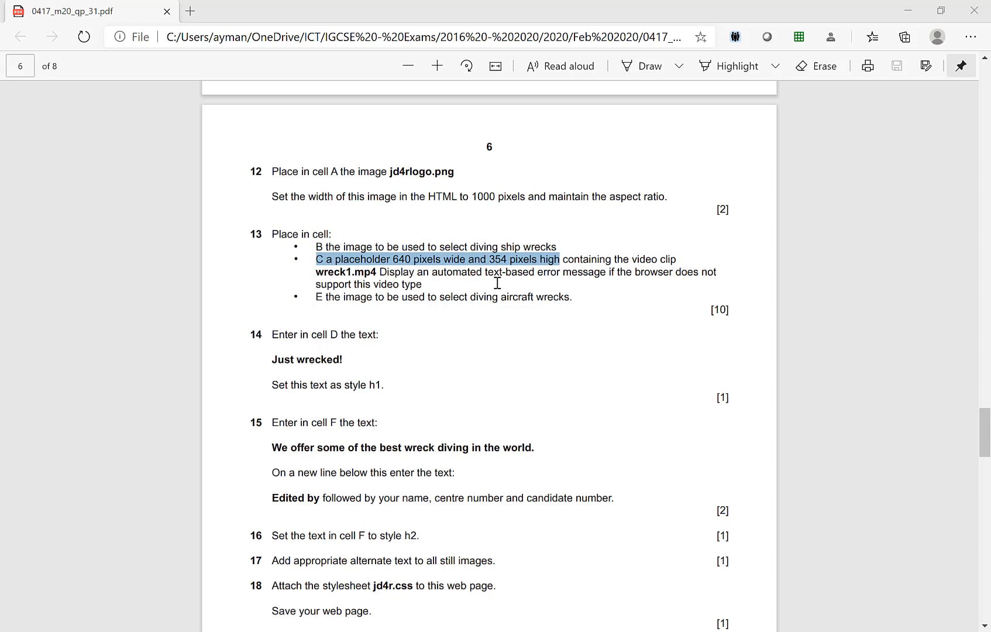
pyautogui.moveTo(492, 266)
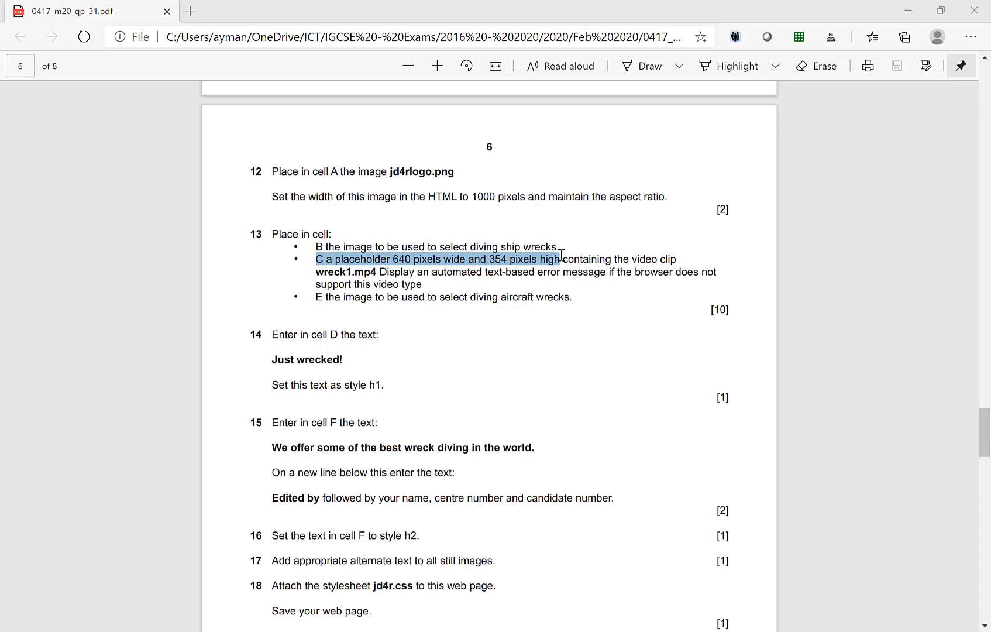
pyautogui.moveTo(307, 282)
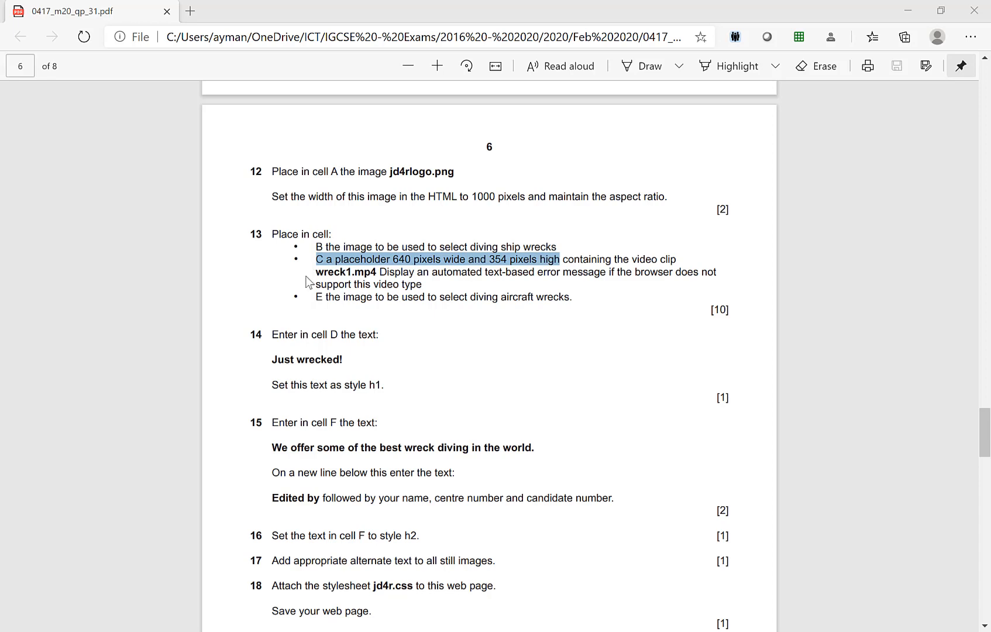
pyautogui.moveTo(533, 283)
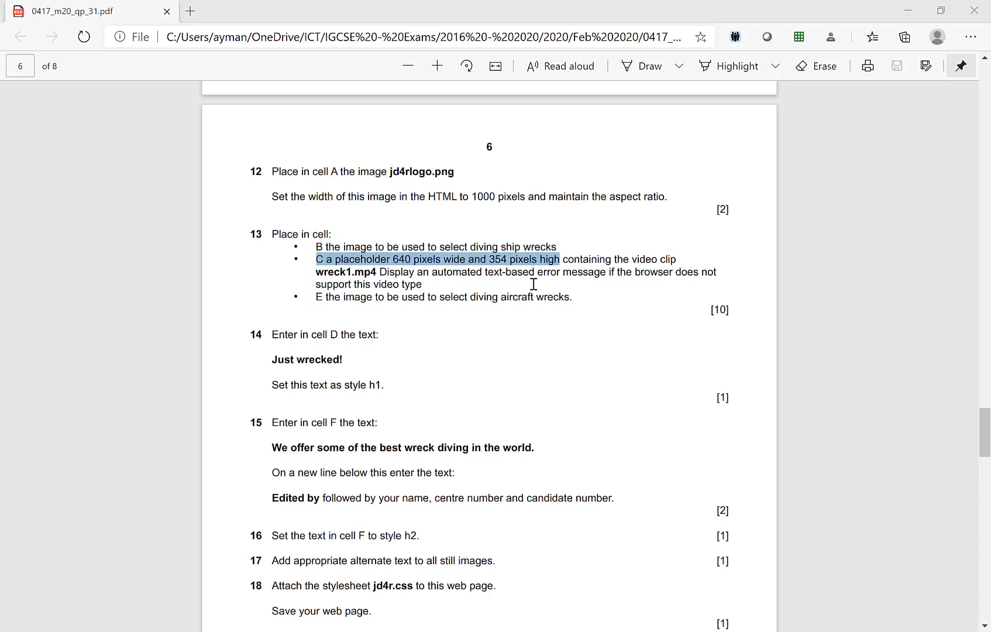
pyautogui.moveTo(500, 286)
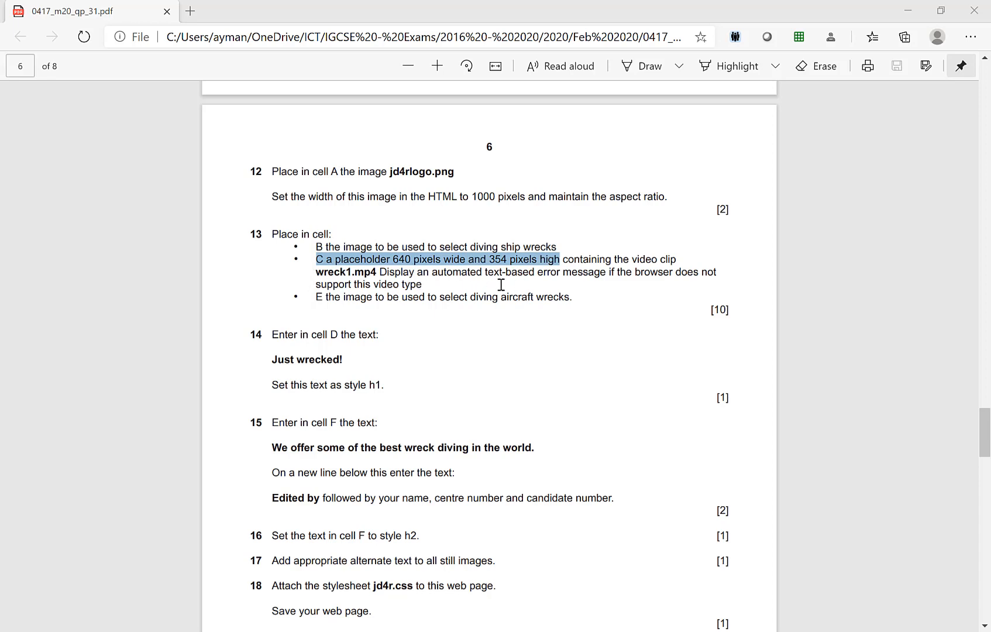
pyautogui.moveTo(597, 277)
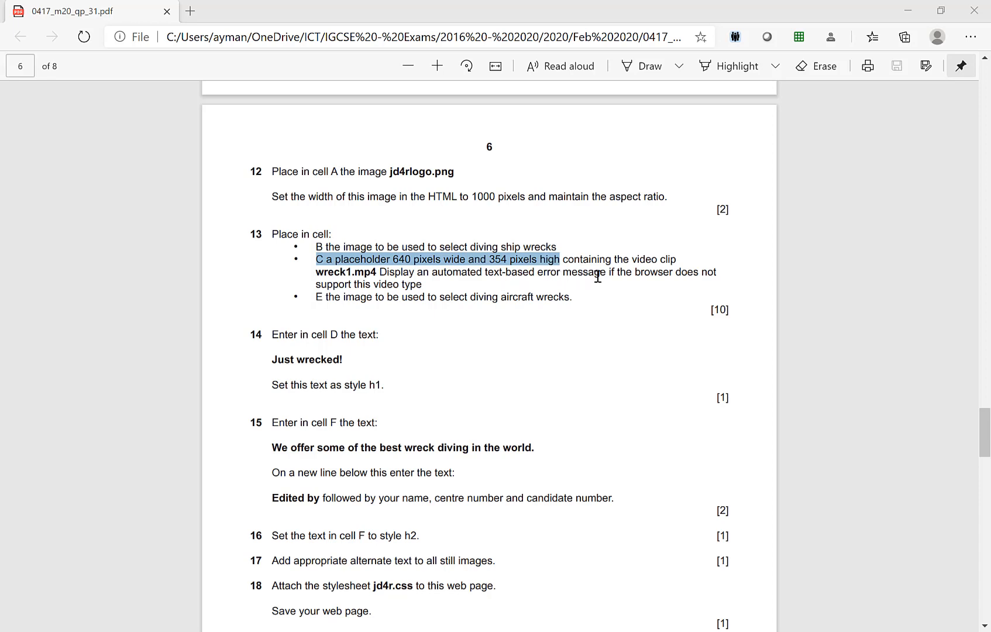
pyautogui.moveTo(558, 283)
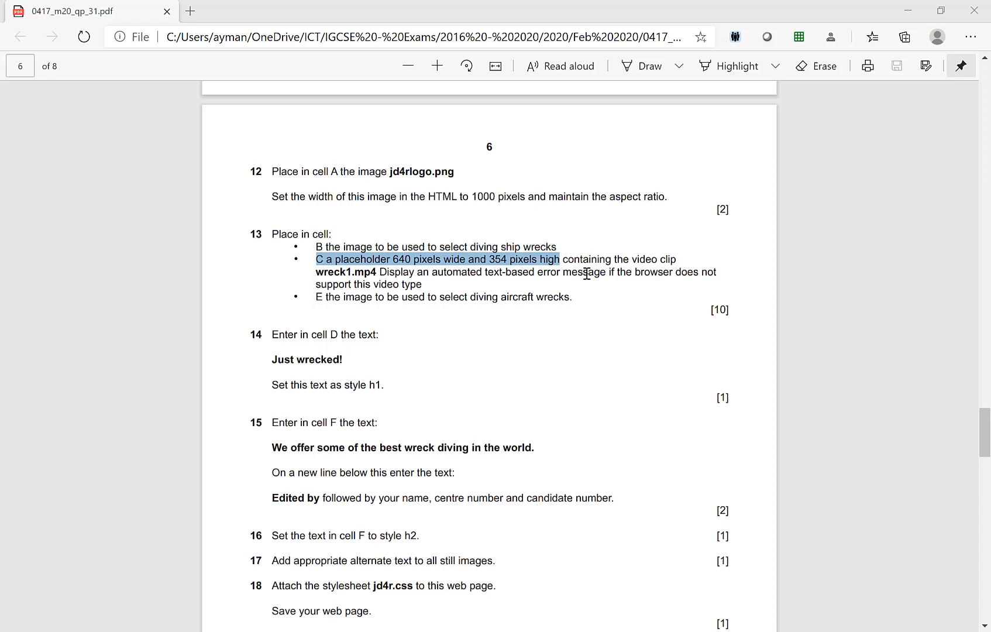
pyautogui.moveTo(518, 399)
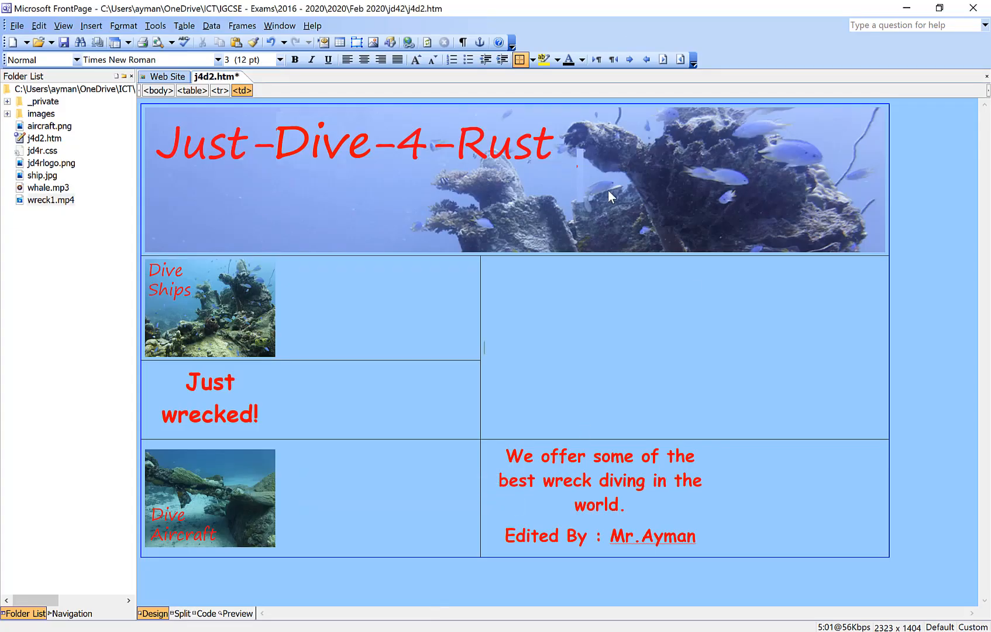
pyautogui.moveTo(620, 311)
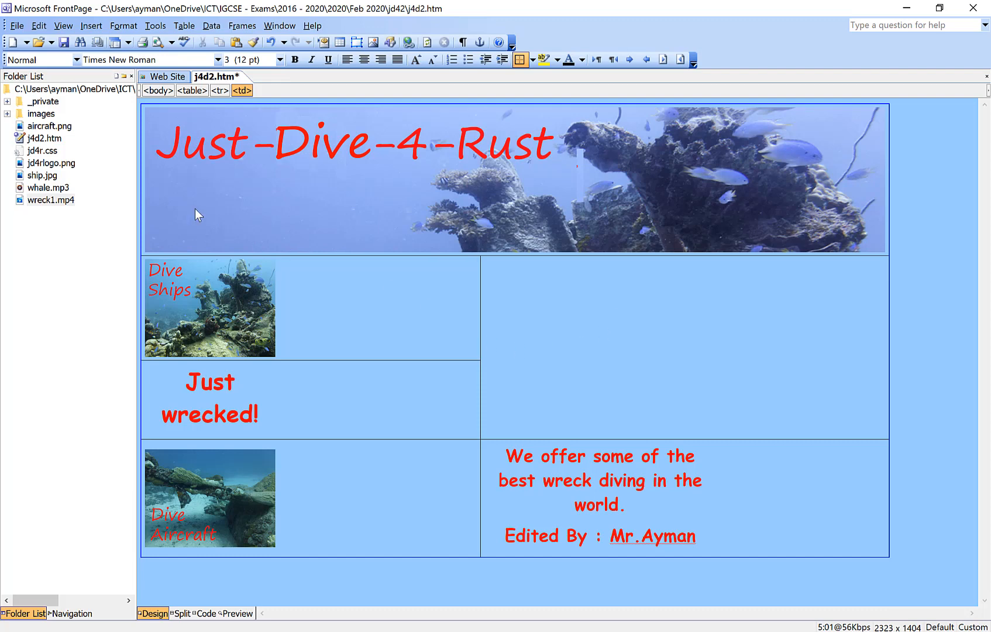
# Place the insertion point in empty cell C and switch the page to Code view
pyautogui.click(91, 26)
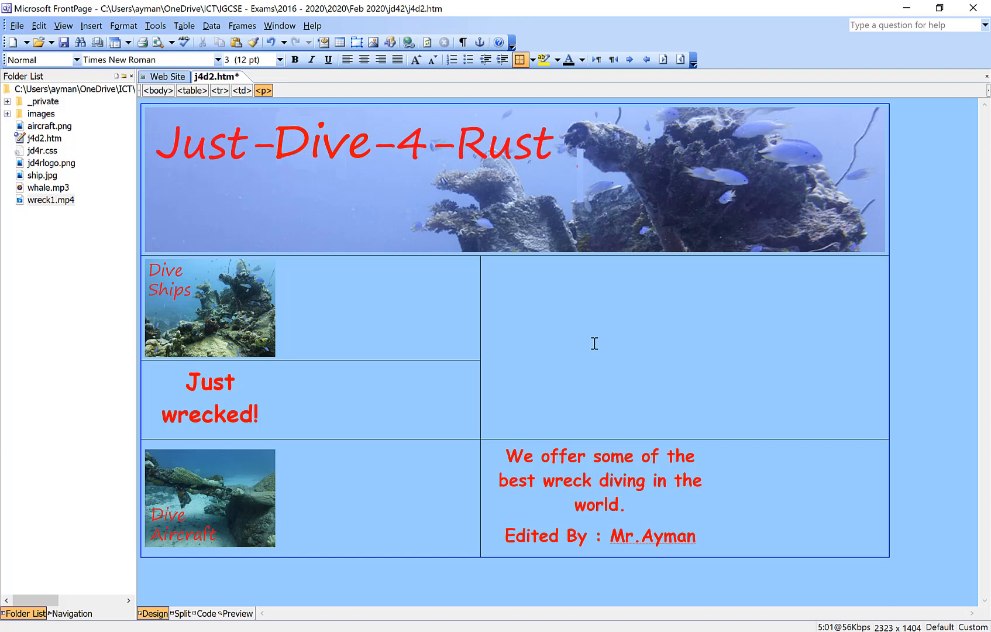
pyautogui.moveTo(499, 351)
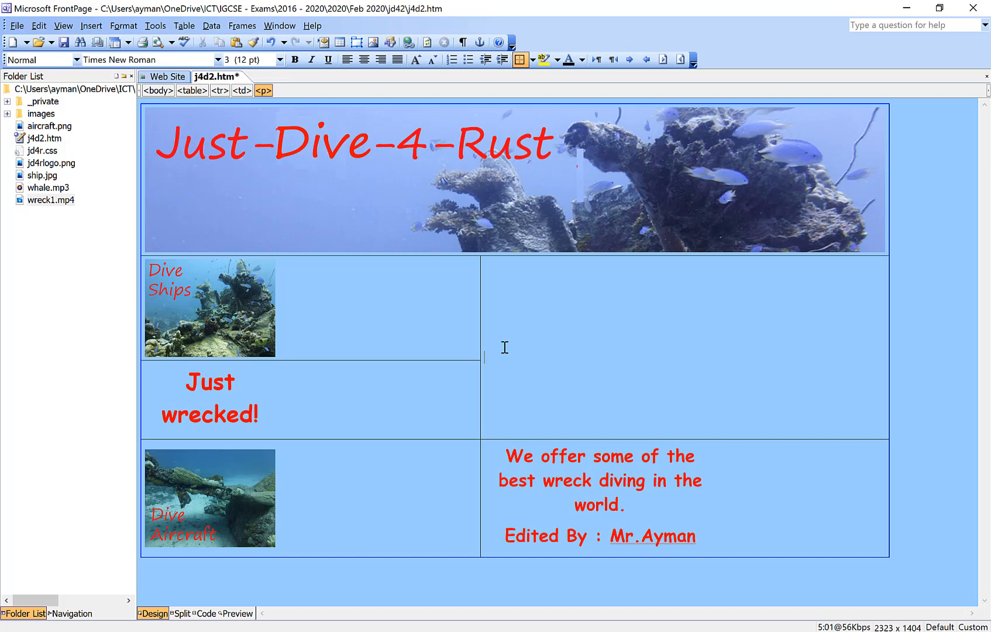
pyautogui.moveTo(504, 354)
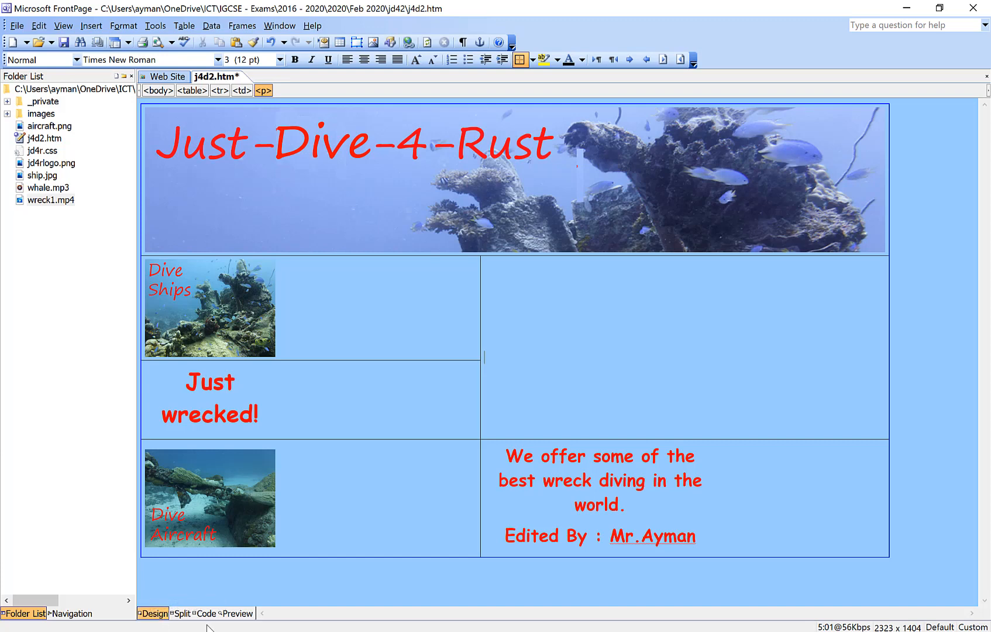
pyautogui.click(204, 613)
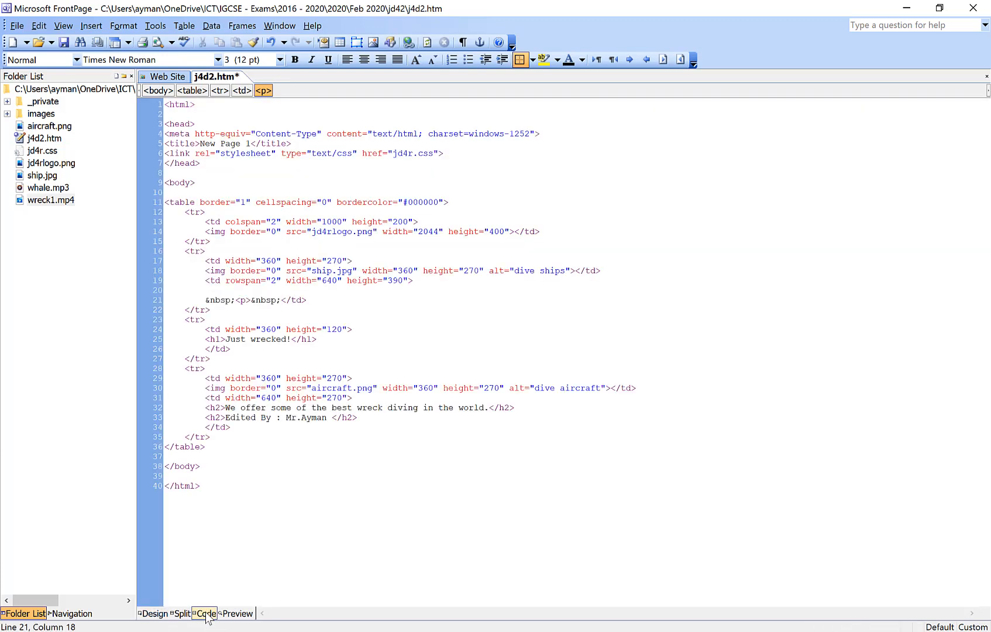
# Add blank lines inside cell C's markup and move to an empty line within it
pyautogui.click(204, 614)
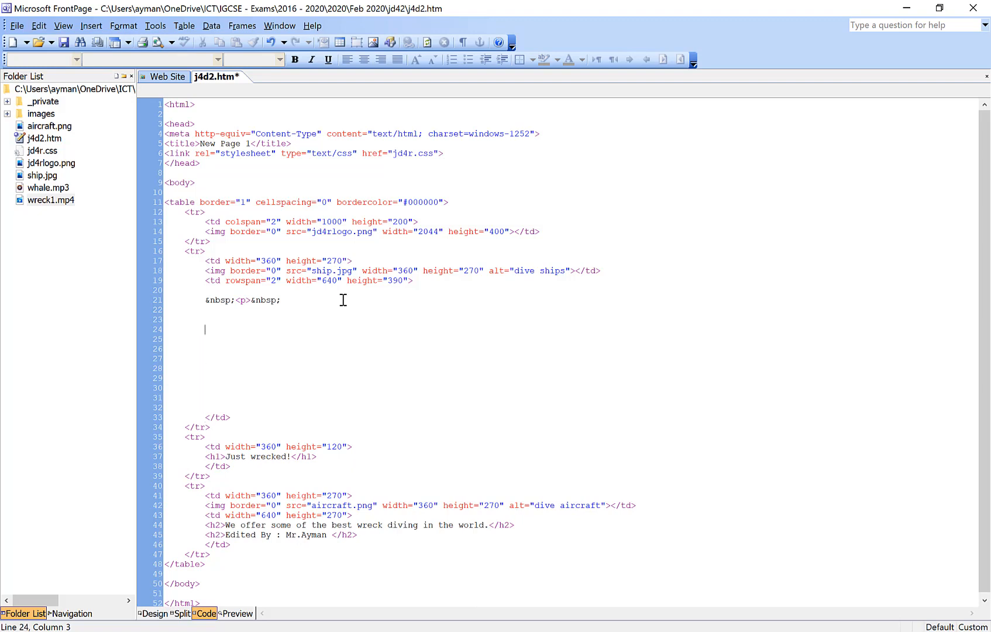
pyautogui.press('Up')
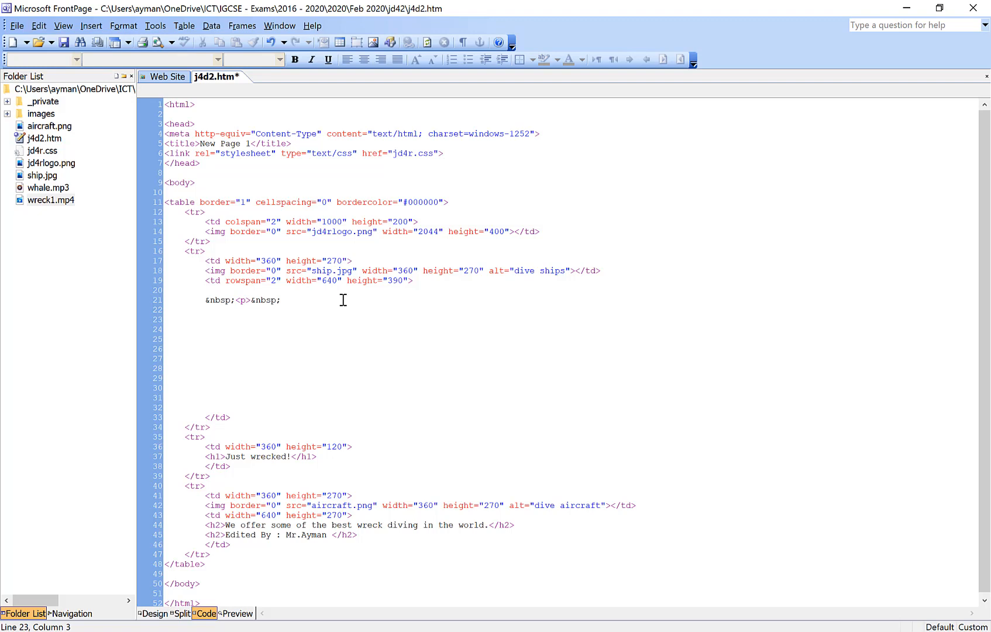
pyautogui.click(205, 320)
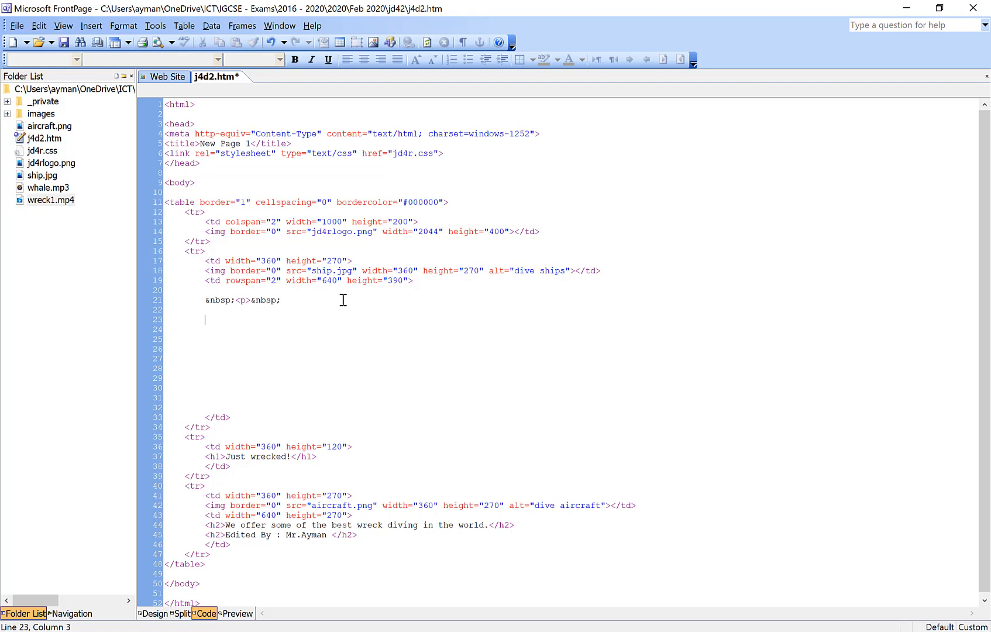
# Insert a <video> tag pair in cell C and position inside the opening tag
pyautogui.write('<')
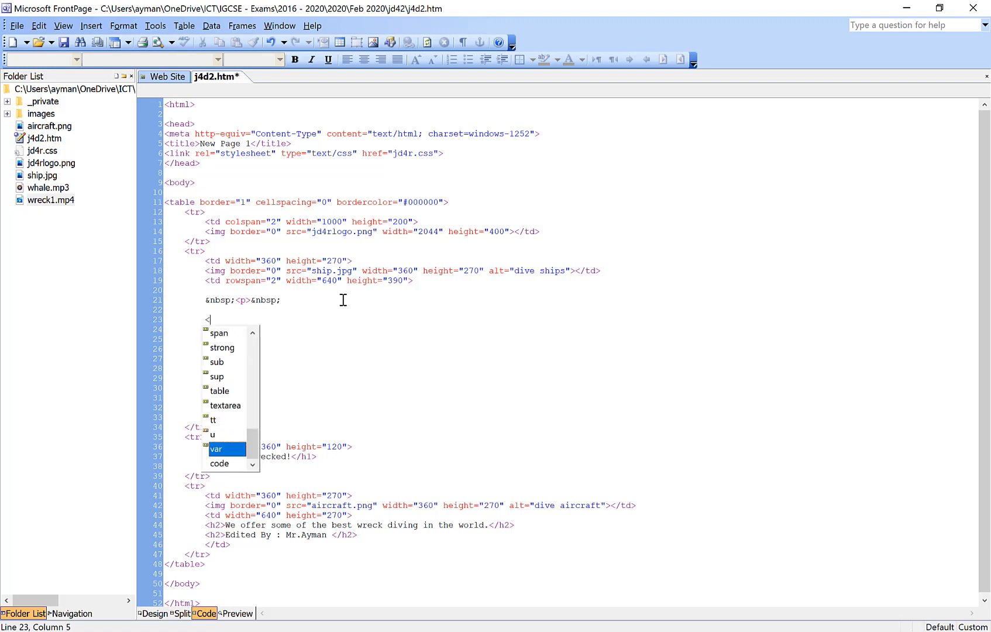
pyautogui.write('video>')
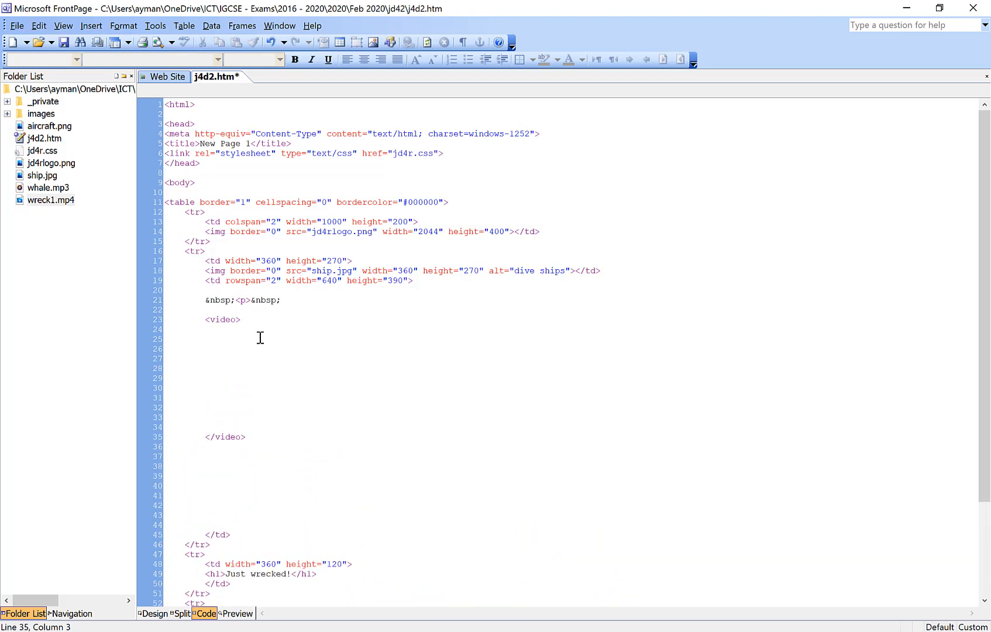
pyautogui.click(239, 319)
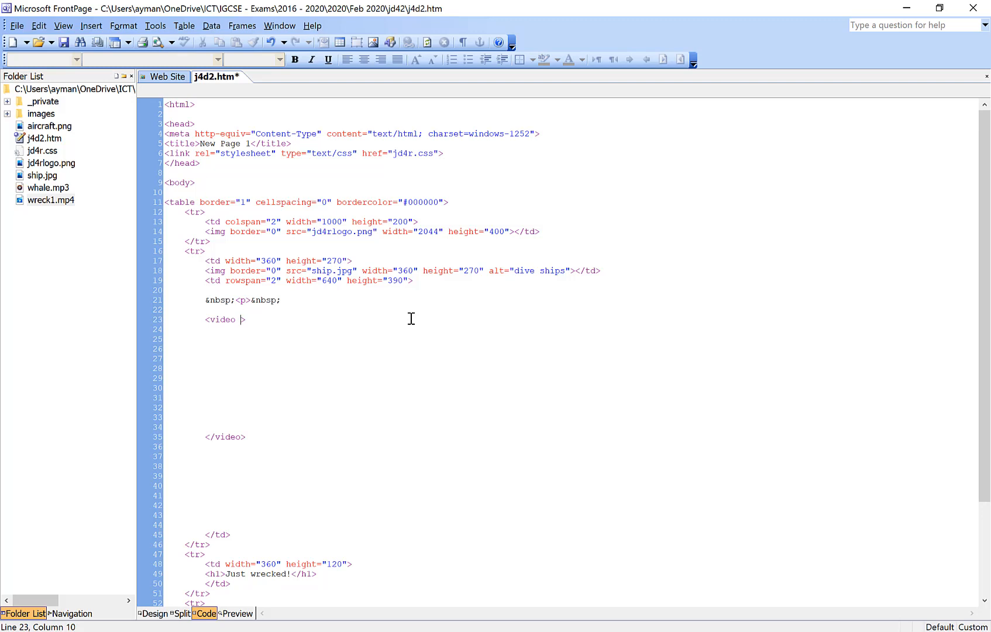
# Give the opening video tag width=640, height=354 and controls, then move inside the element
pyautogui.write('width')
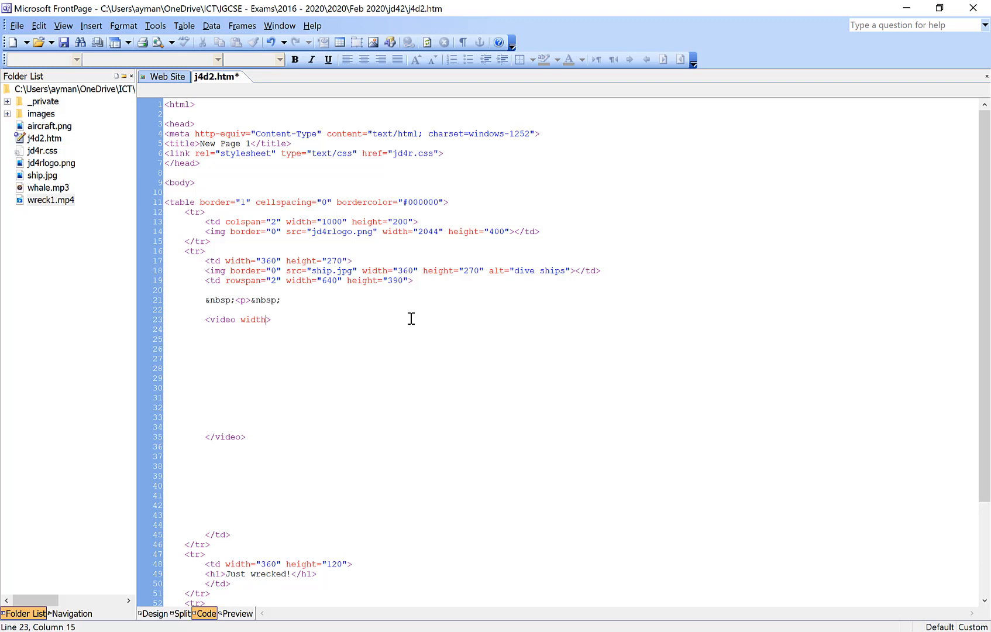
pyautogui.write('=')
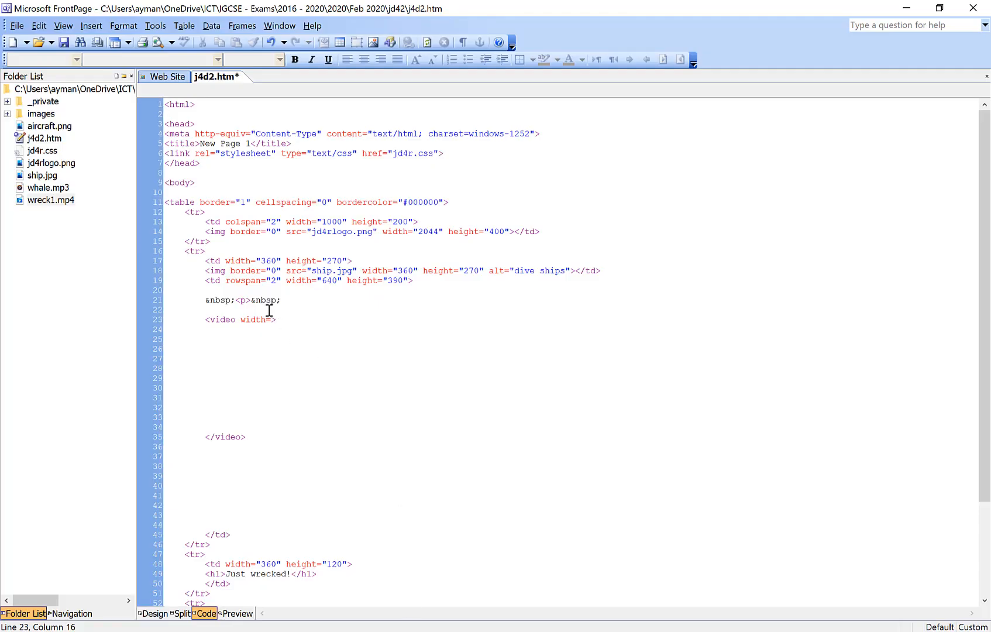
pyautogui.write('640')
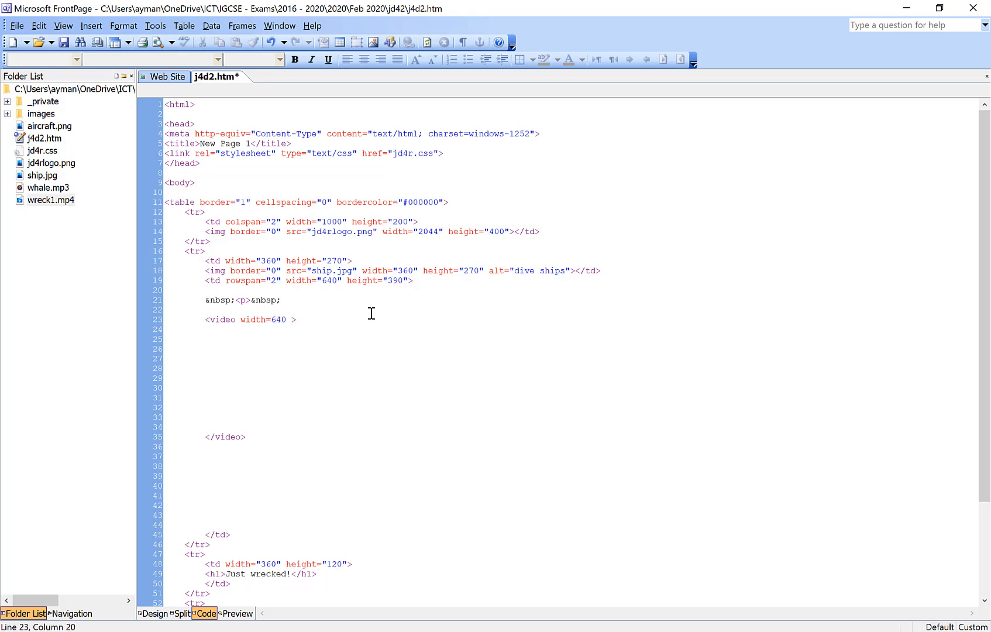
pyautogui.write('he')
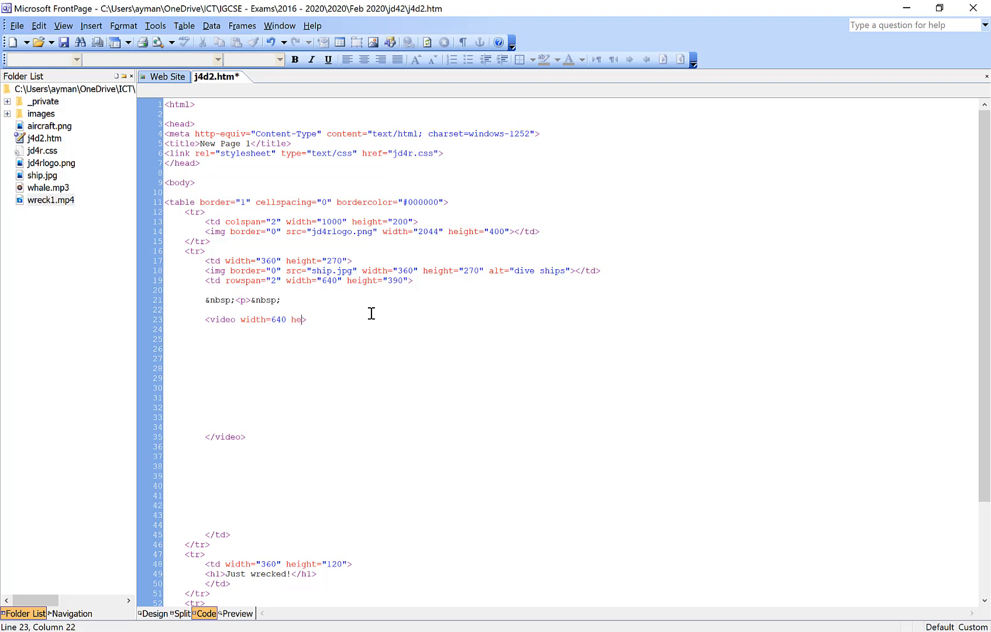
pyautogui.write('ight')
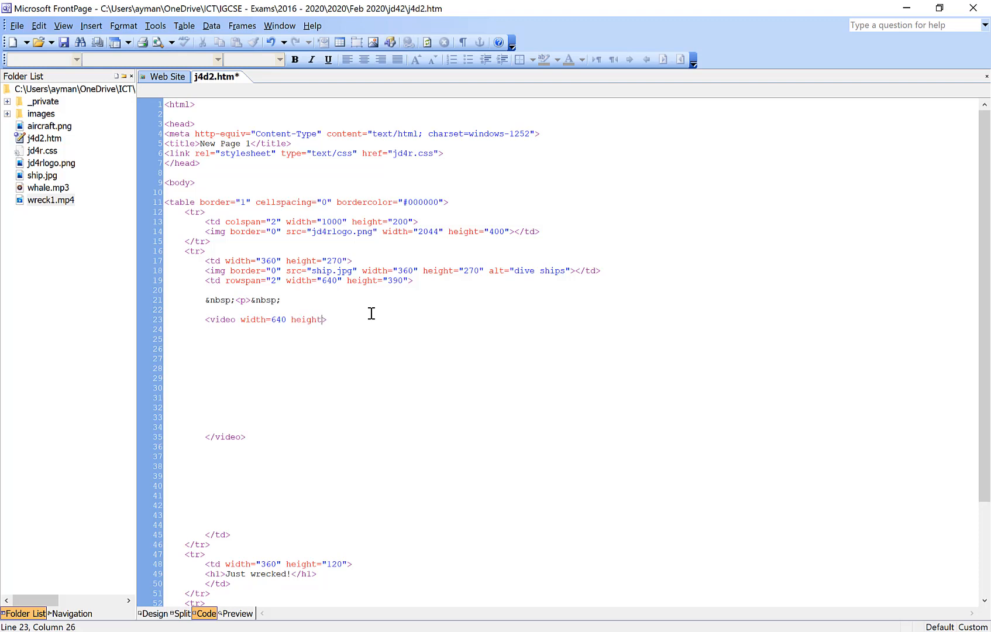
pyautogui.write('=')
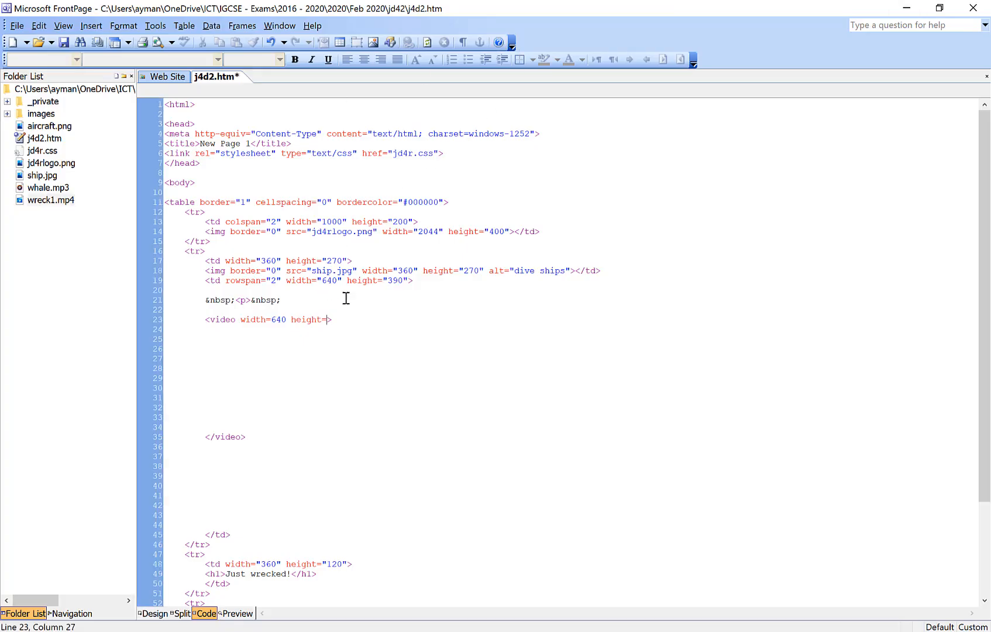
pyautogui.write('354')
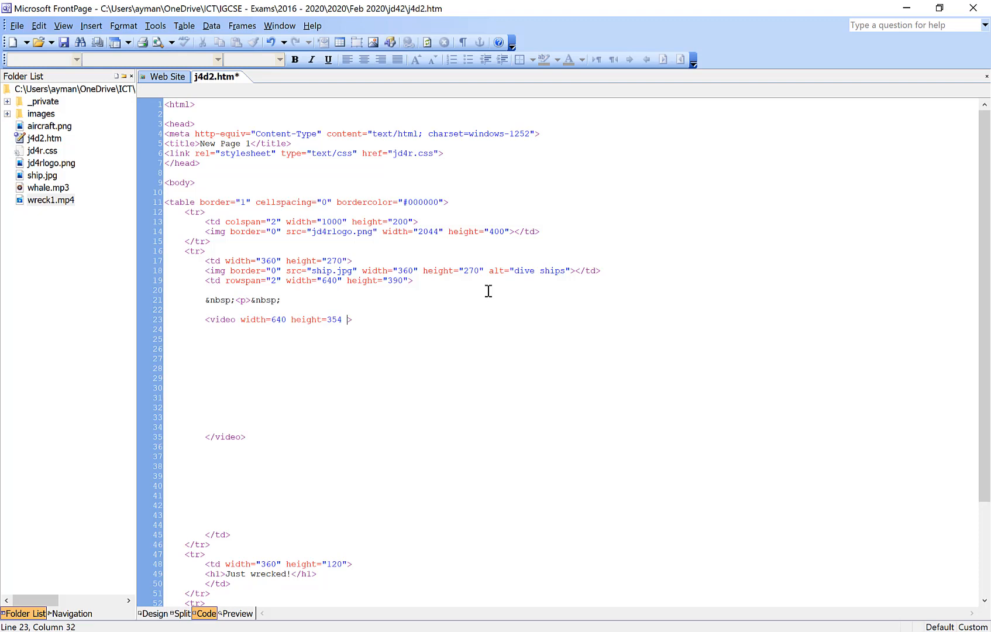
pyautogui.write('controls')
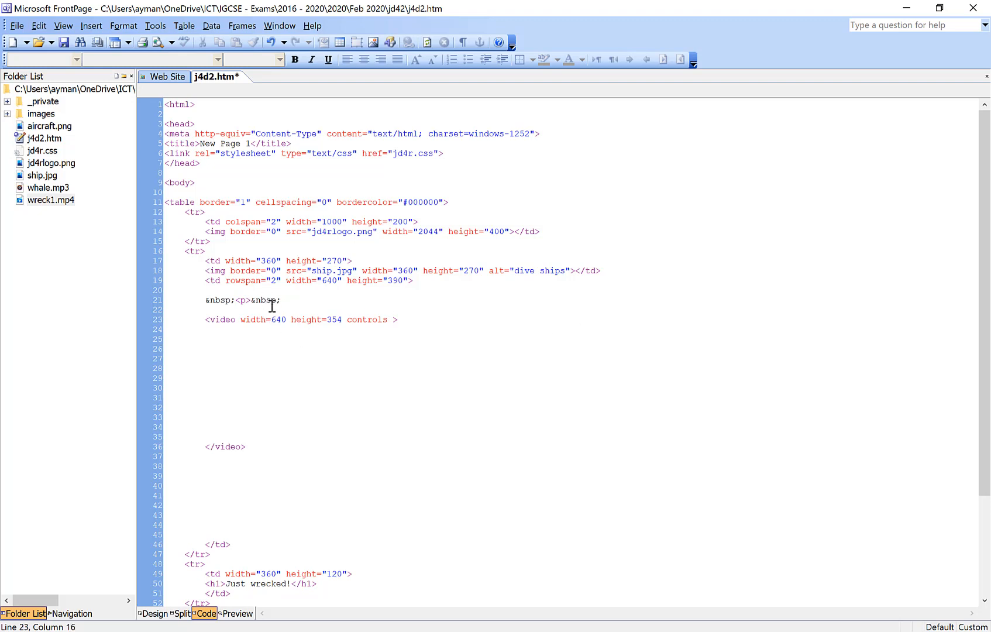
pyautogui.write('""')
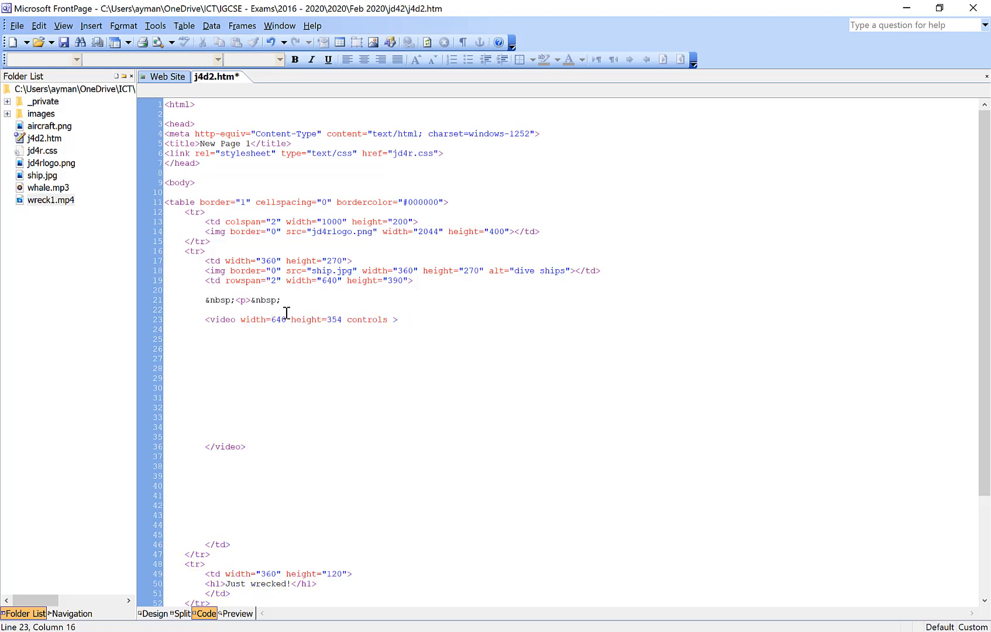
pyautogui.click(205, 349)
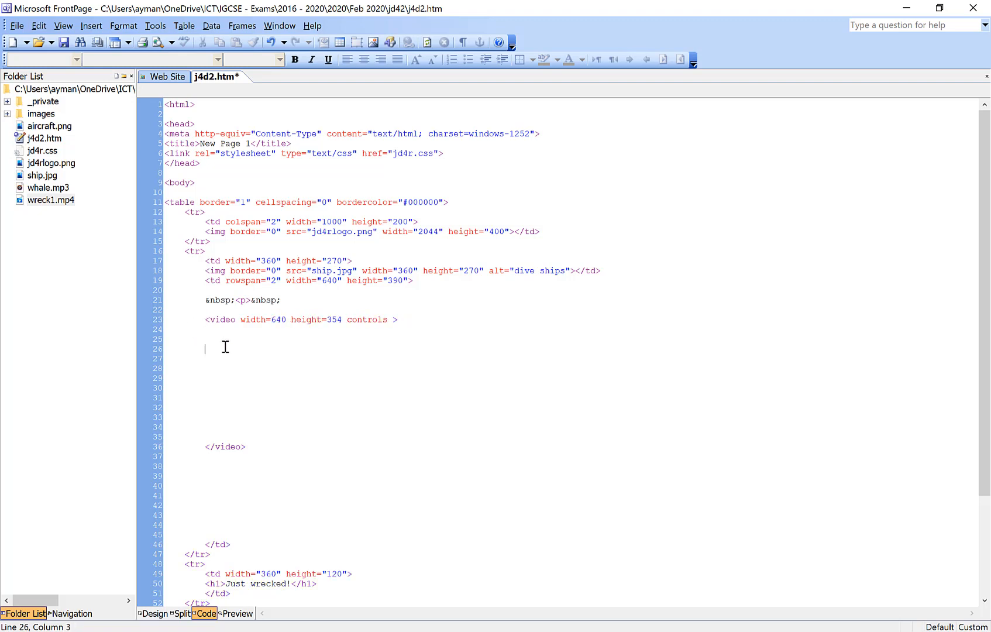
# Start a source tag with src=wreck1.mp4 inside the video element
pyautogui.write('<')
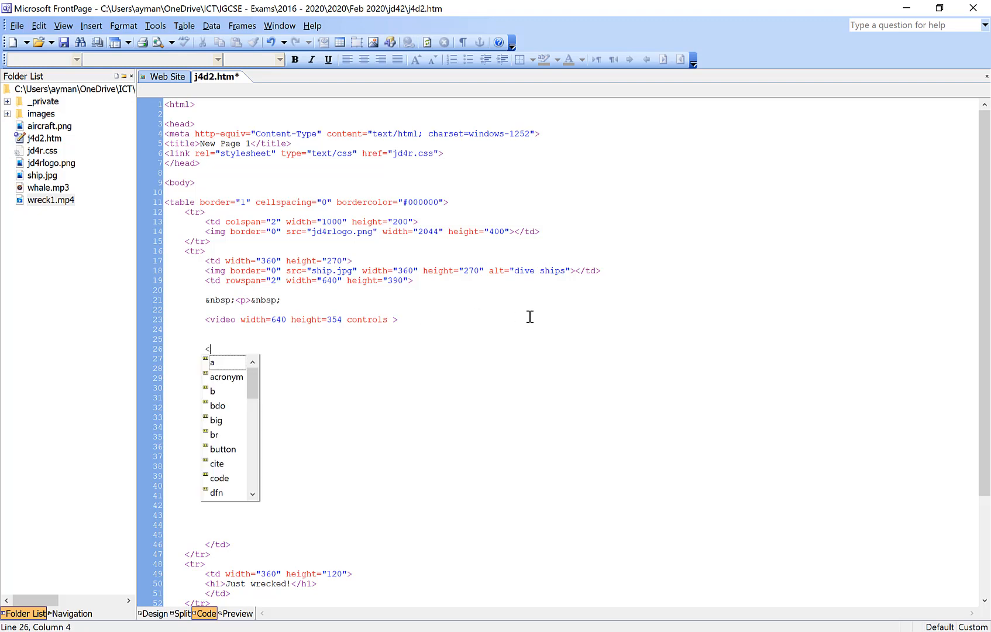
pyautogui.write('so')
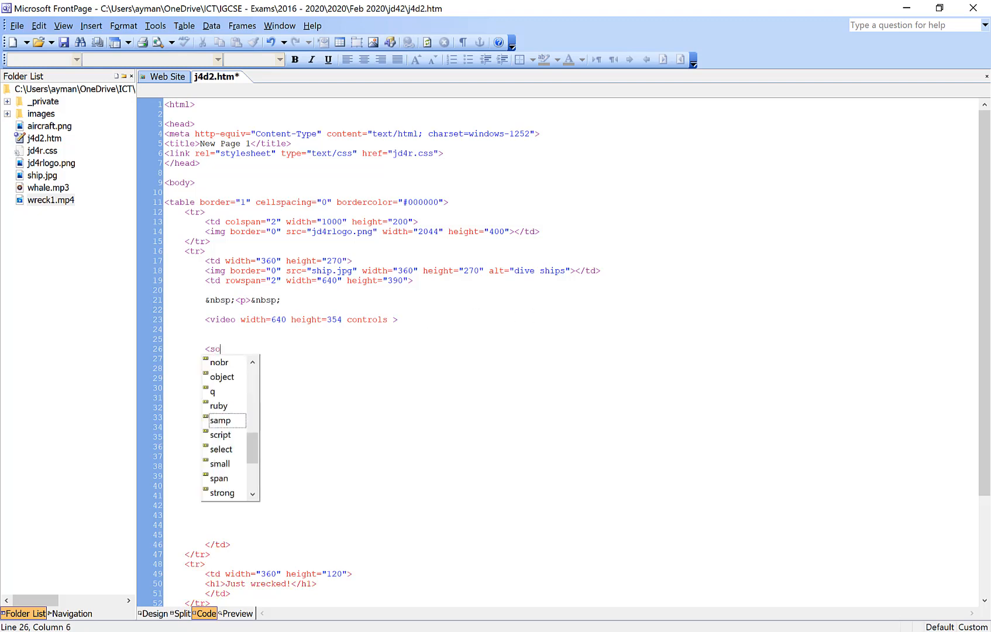
pyautogui.write('urce')
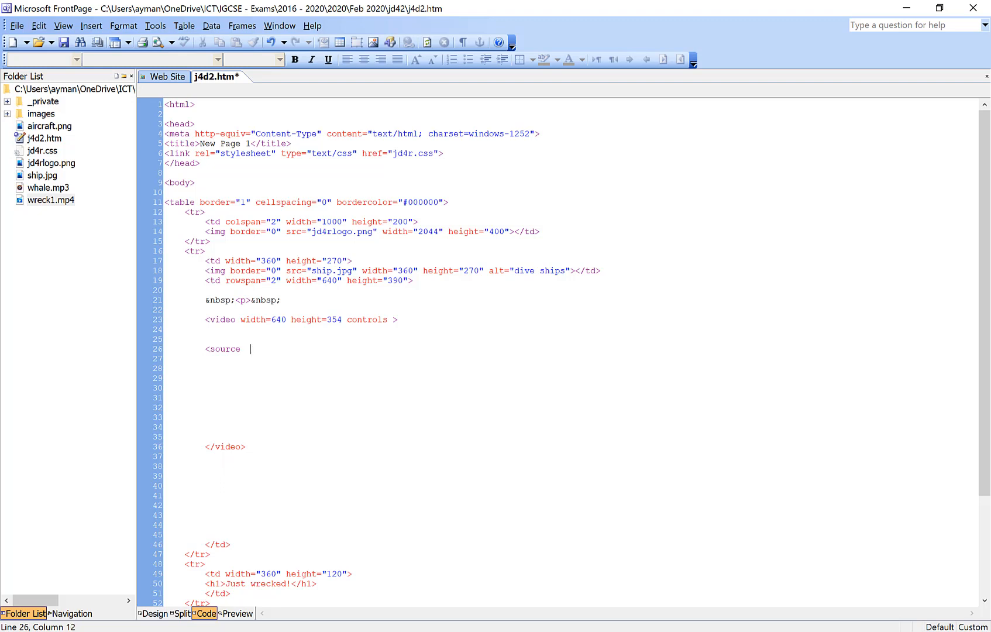
pyautogui.write('sr')
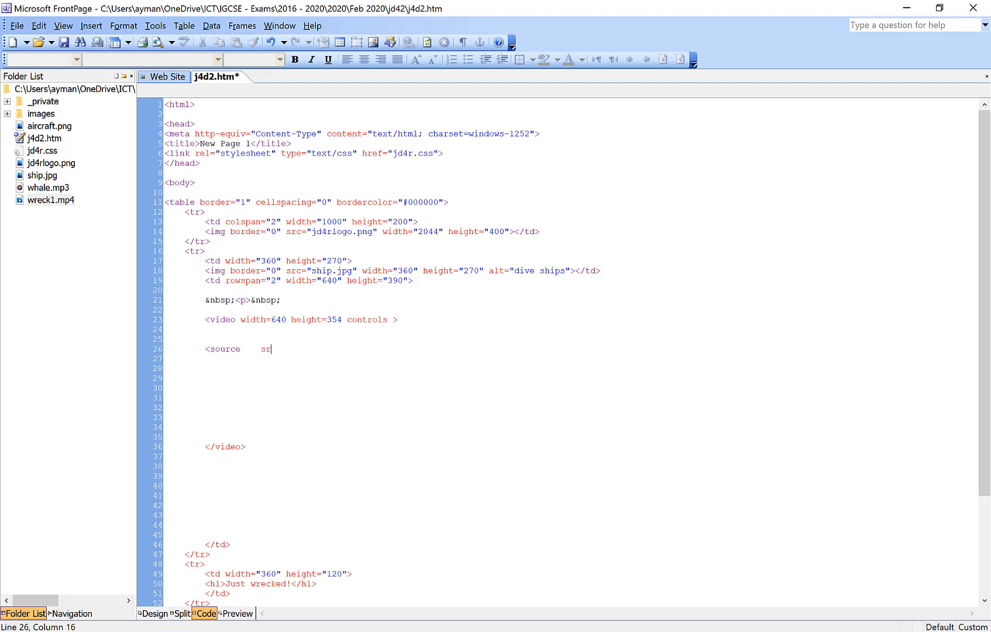
pyautogui.write('c=')
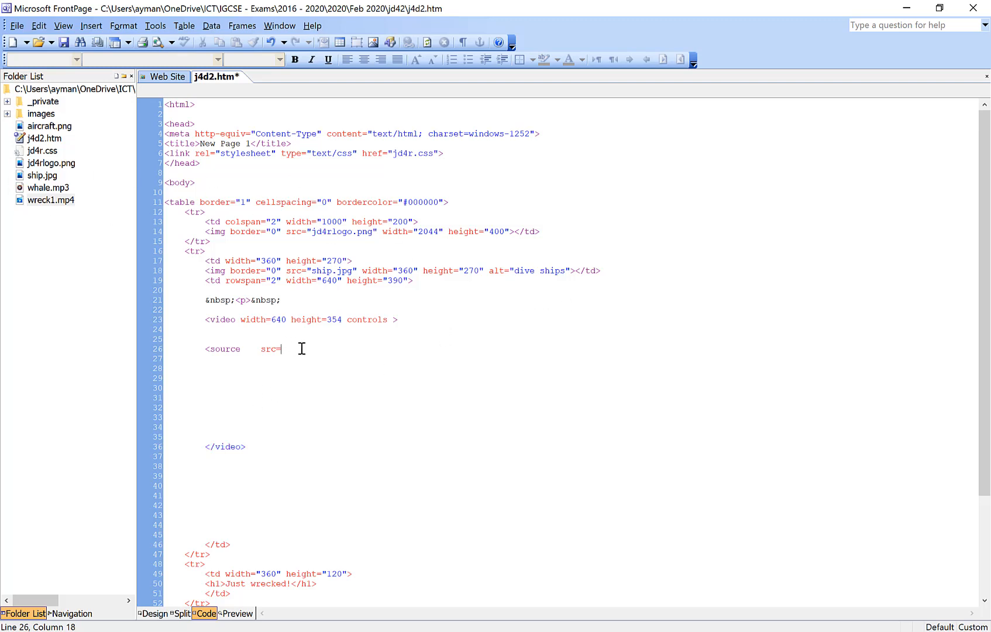
pyautogui.moveTo(326, 356)
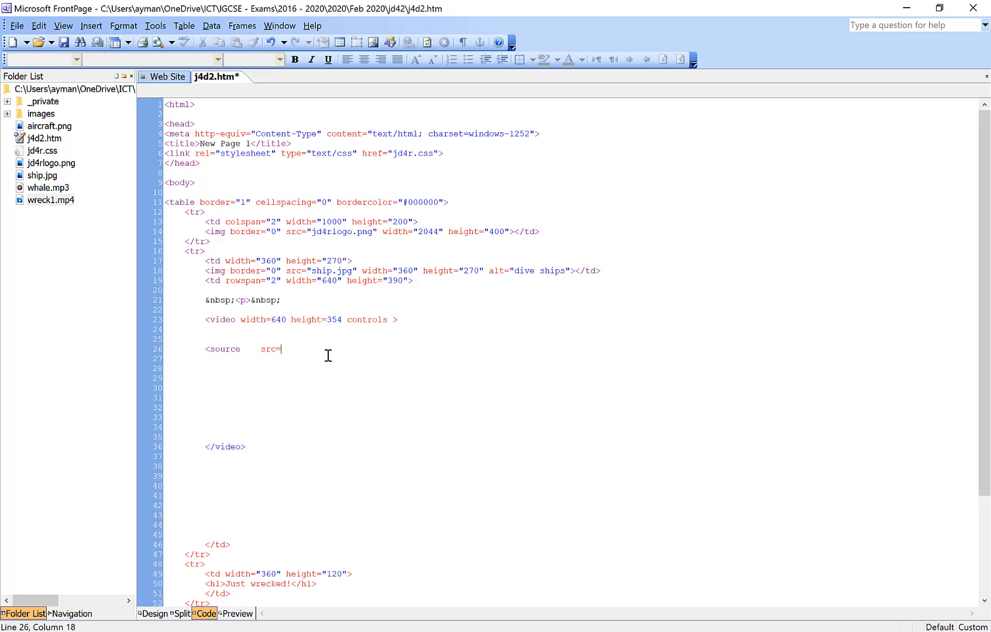
pyautogui.write('wr')
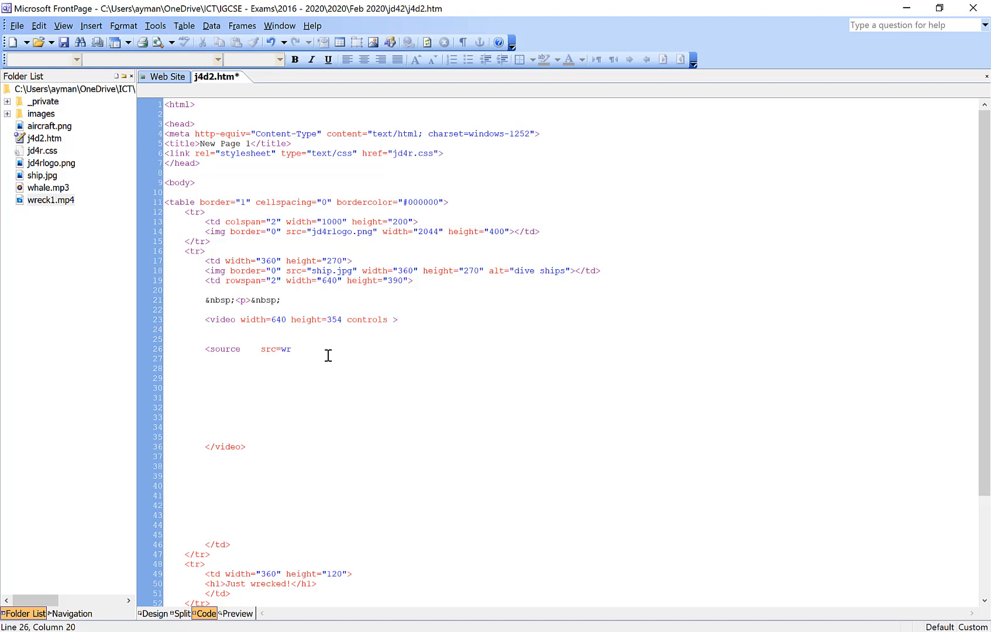
pyautogui.write('eck')
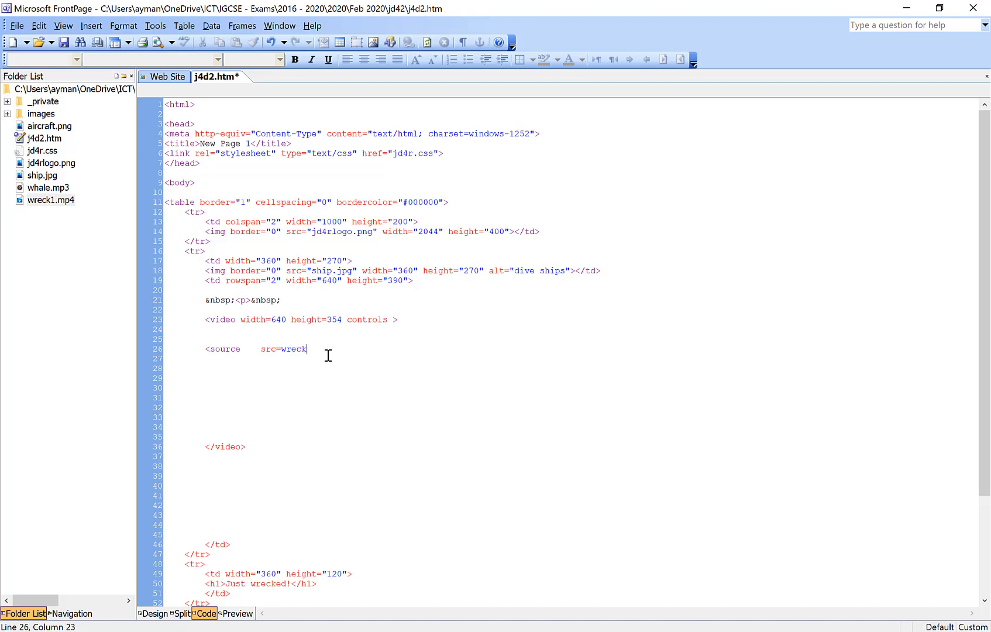
pyautogui.write('1.')
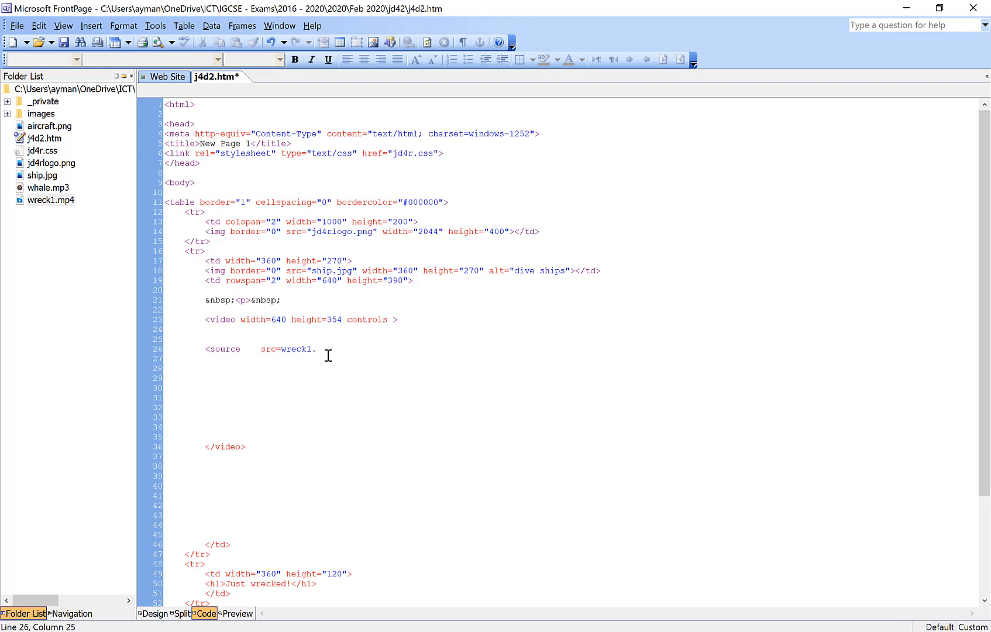
pyautogui.write('mp')
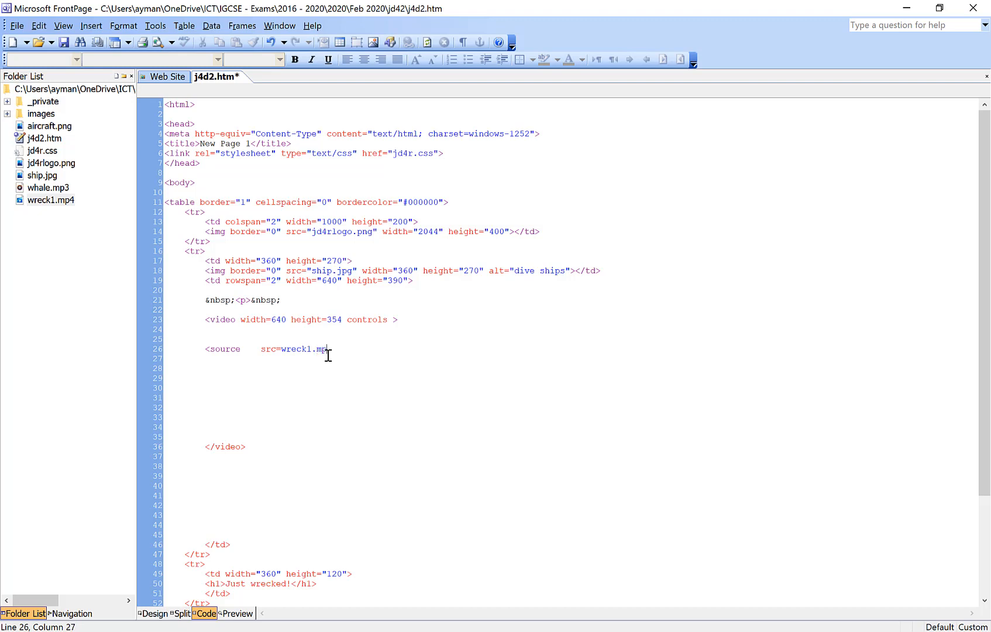
pyautogui.write('4')
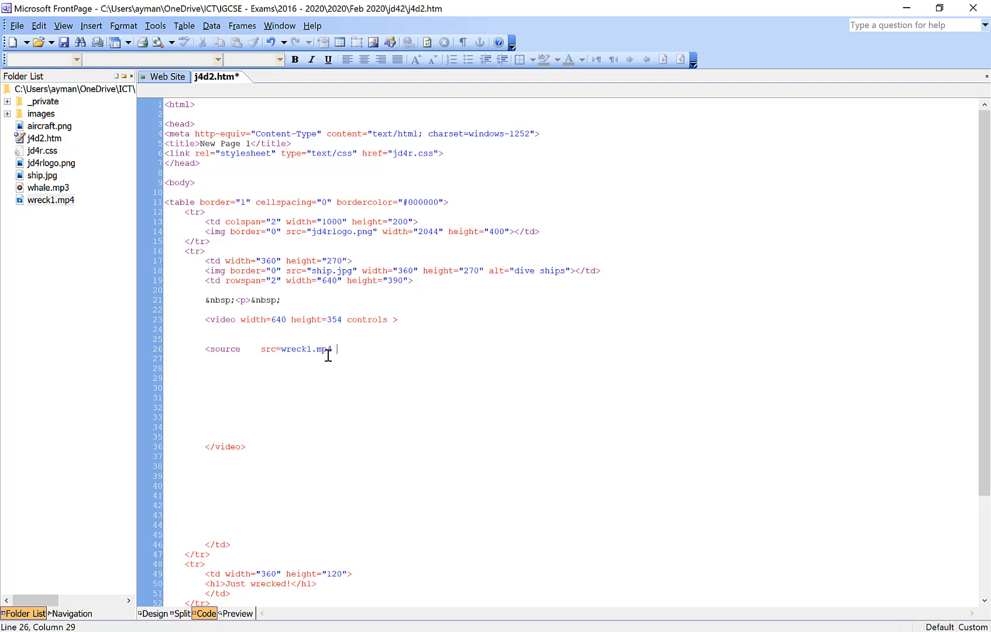
pyautogui.press('enter')
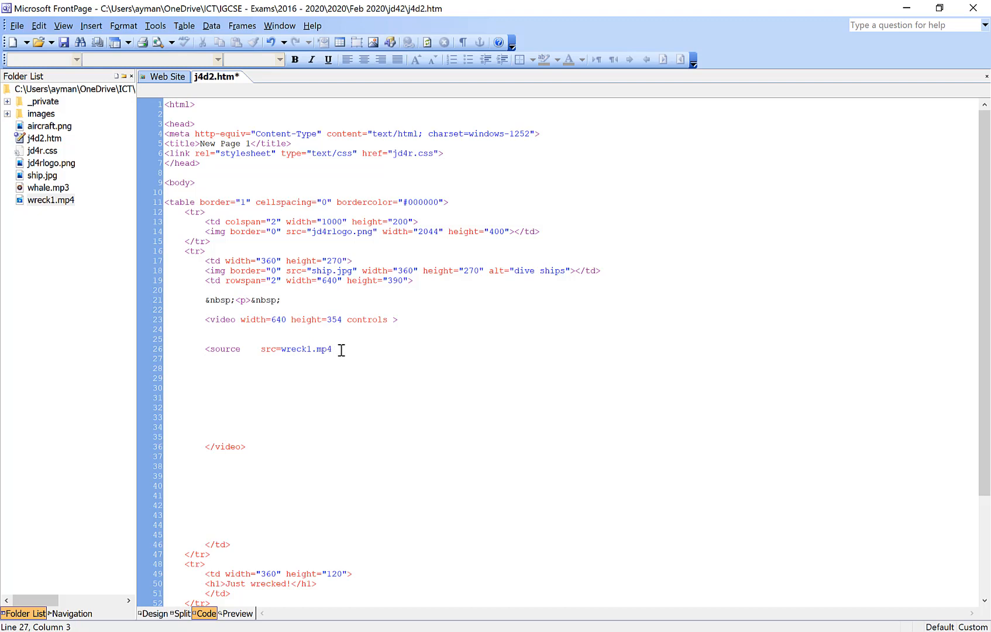
pyautogui.moveTo(630, 368)
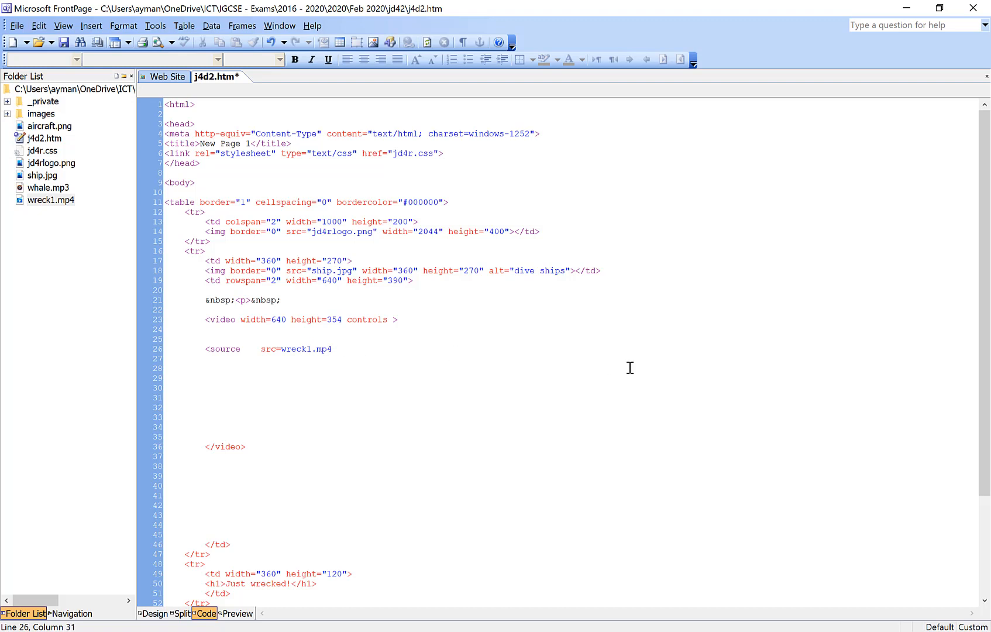
# Complete the source tag with type=video/mp4 and its closing </source>
pyautogui.write('t')
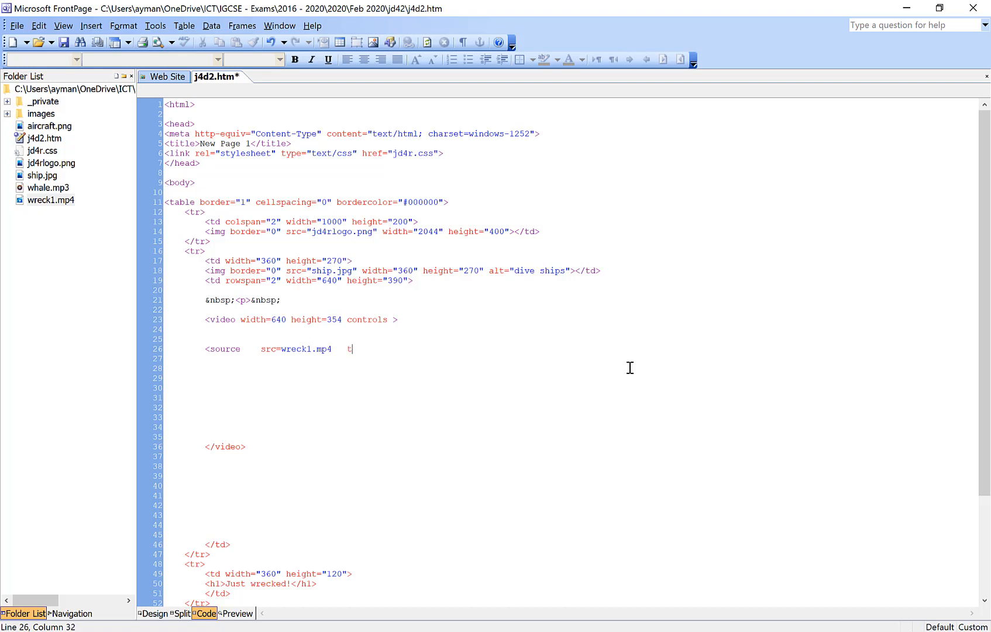
pyautogui.write('ype =')
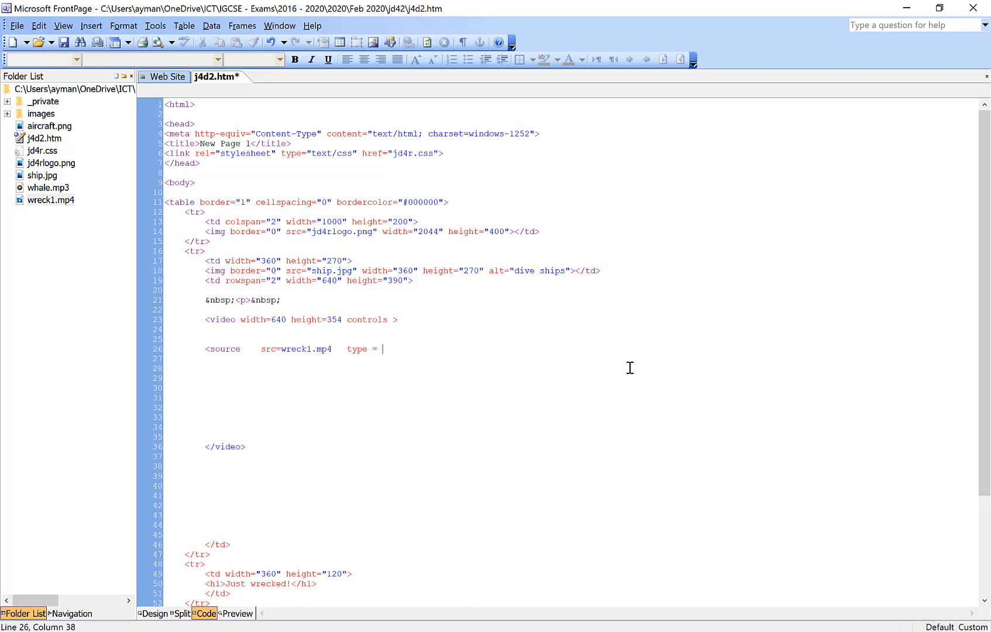
pyautogui.write('video')
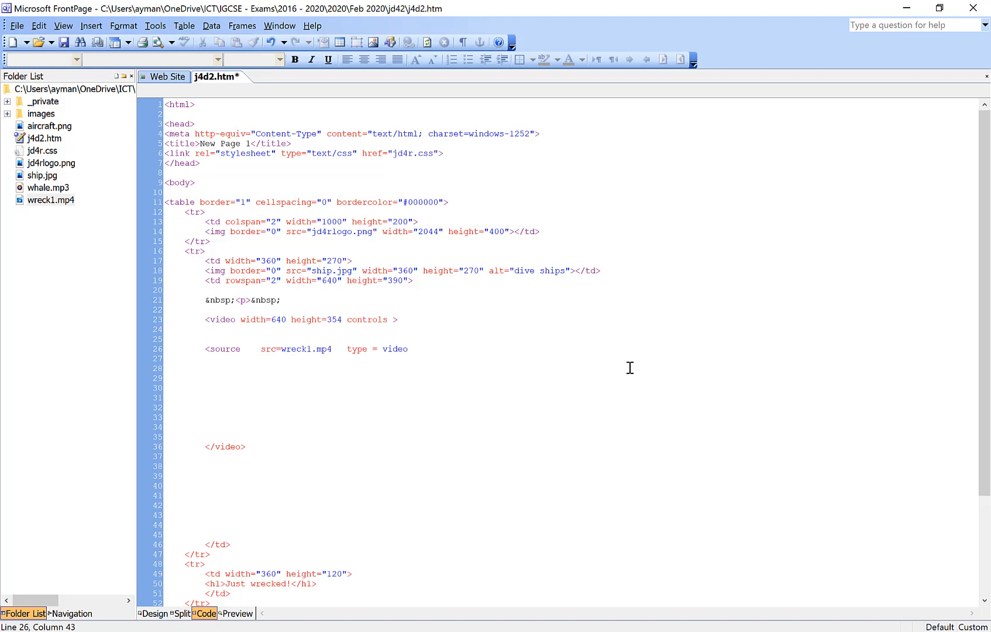
pyautogui.write('/')
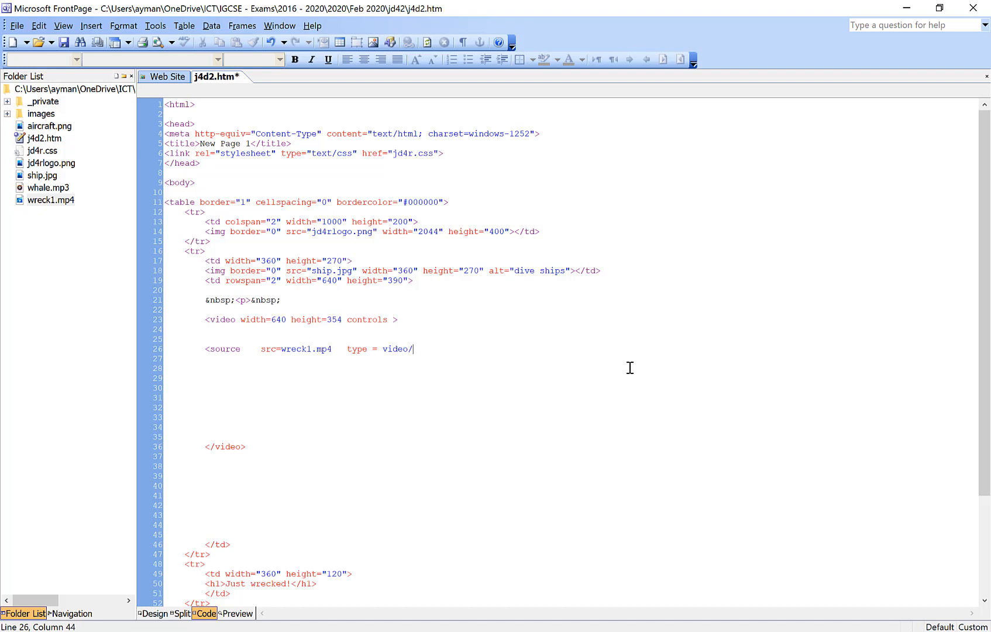
pyautogui.write('mp4')
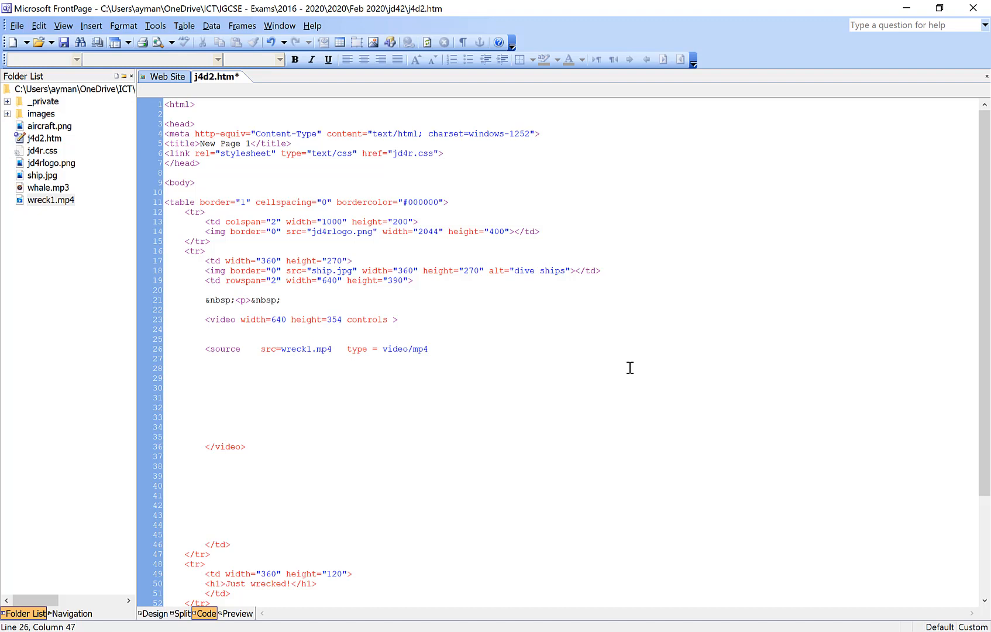
pyautogui.write('</source>')
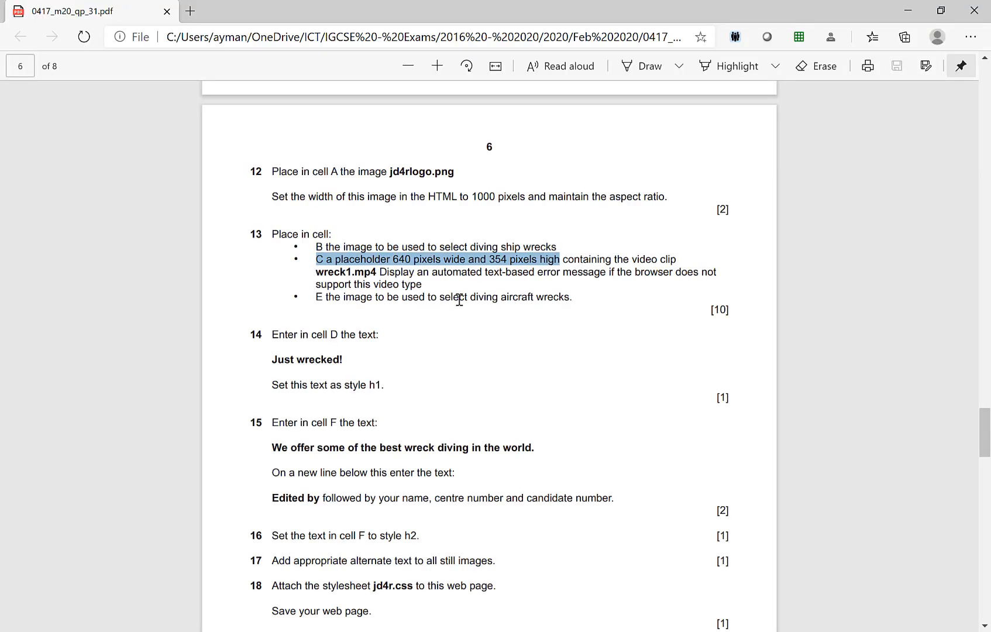
pyautogui.moveTo(673, 264)
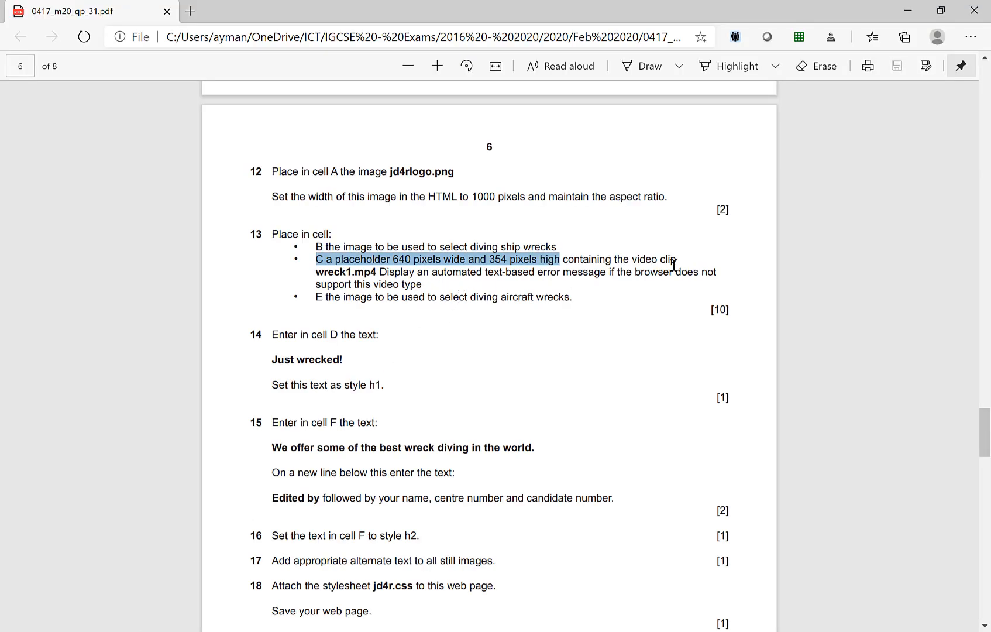
pyautogui.moveTo(544, 291)
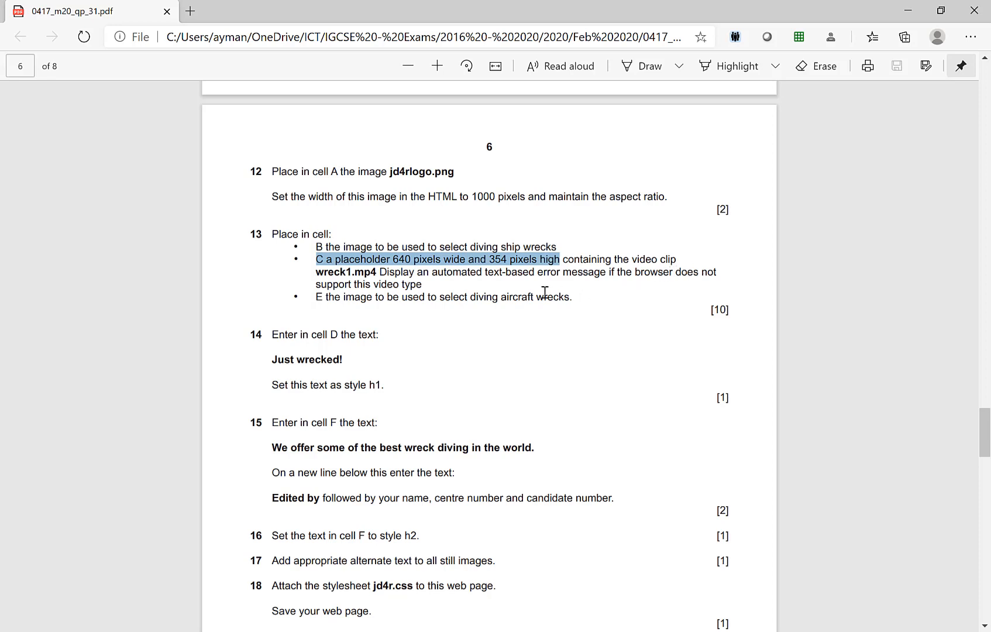
pyautogui.moveTo(692, 278)
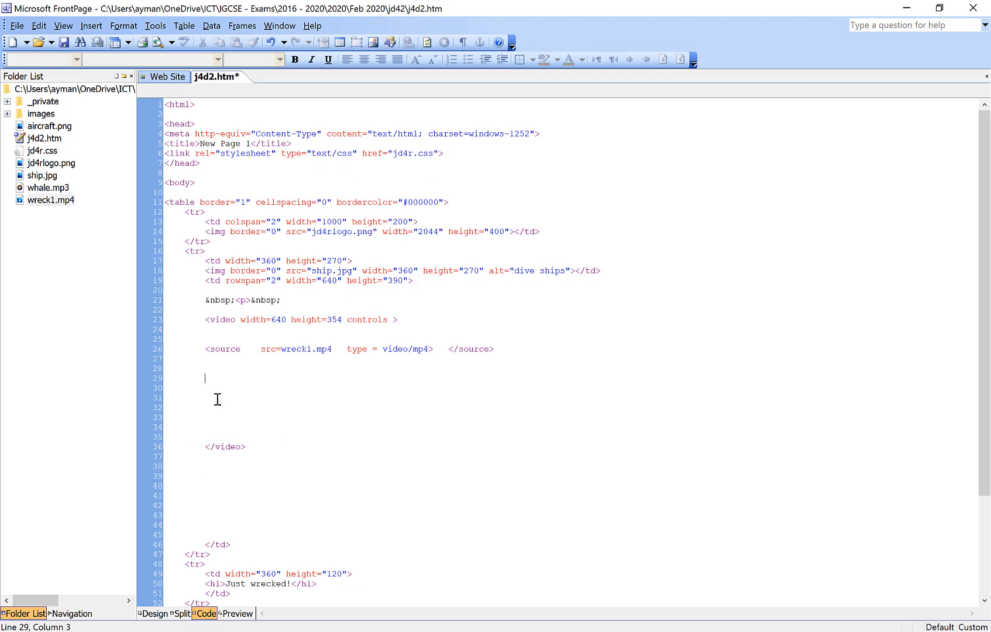
# Write the fallback text 'Your browser does not support video' inside the video element
pyautogui.write('Your bro')
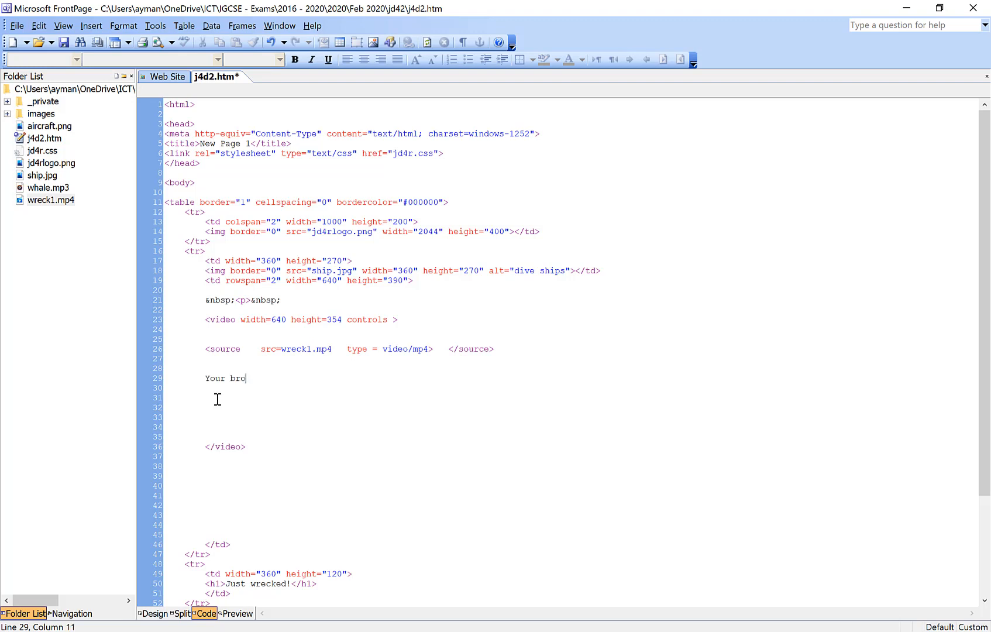
pyautogui.write('wser')
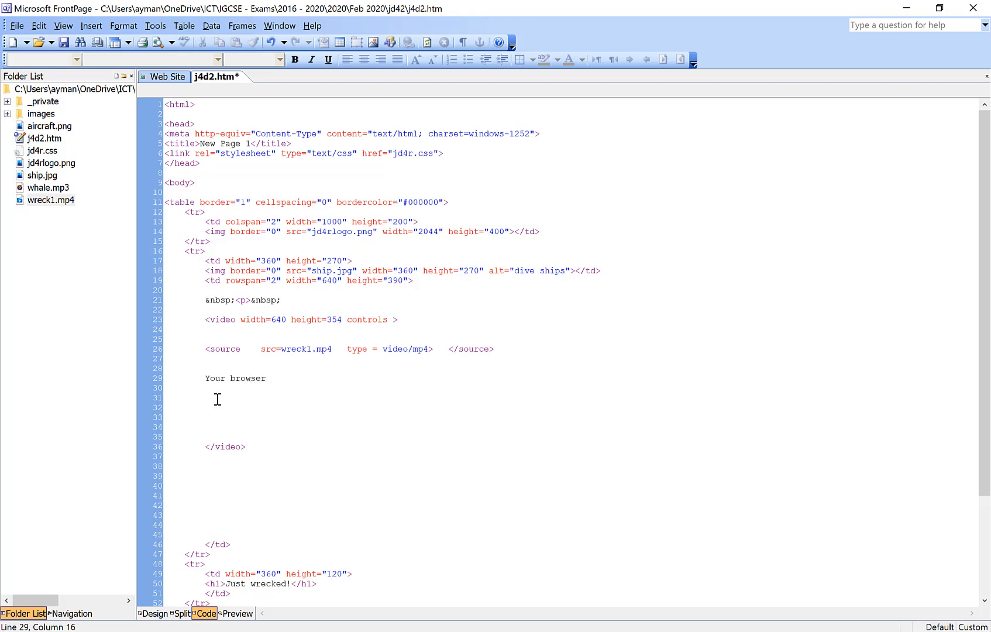
pyautogui.write('does')
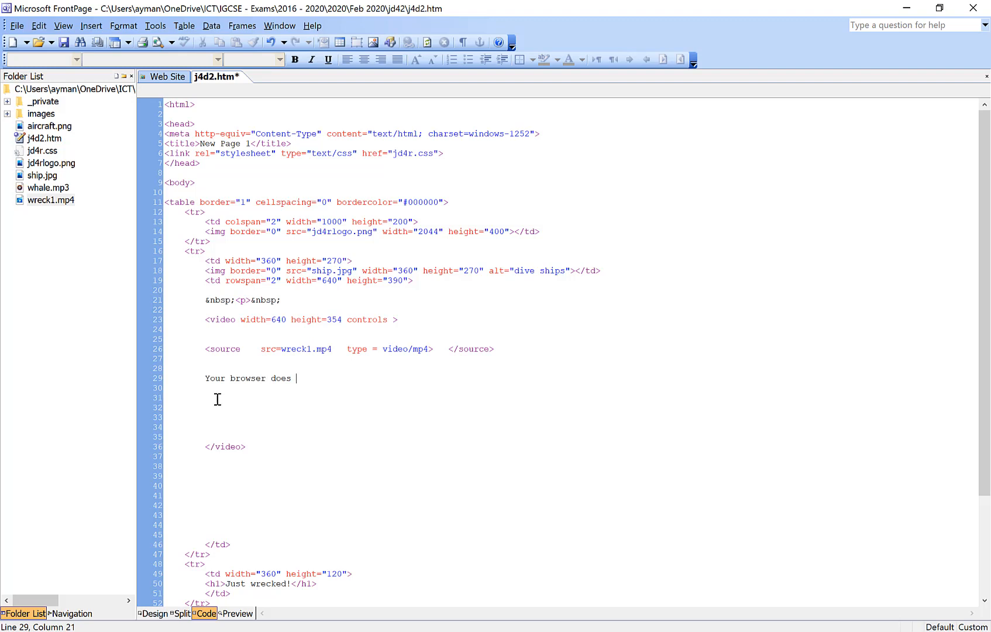
pyautogui.write('not support')
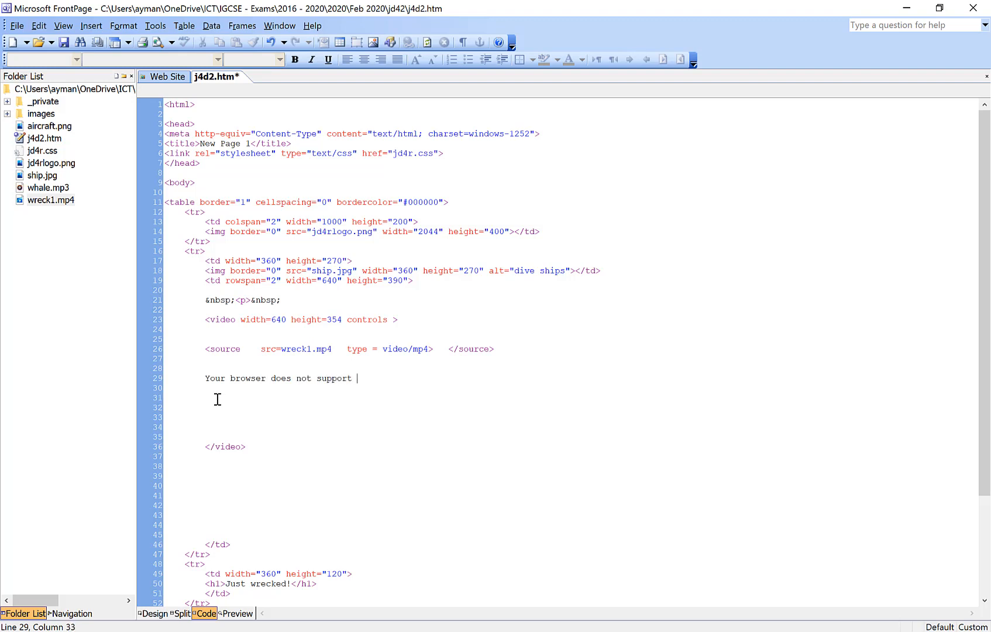
pyautogui.write('video')
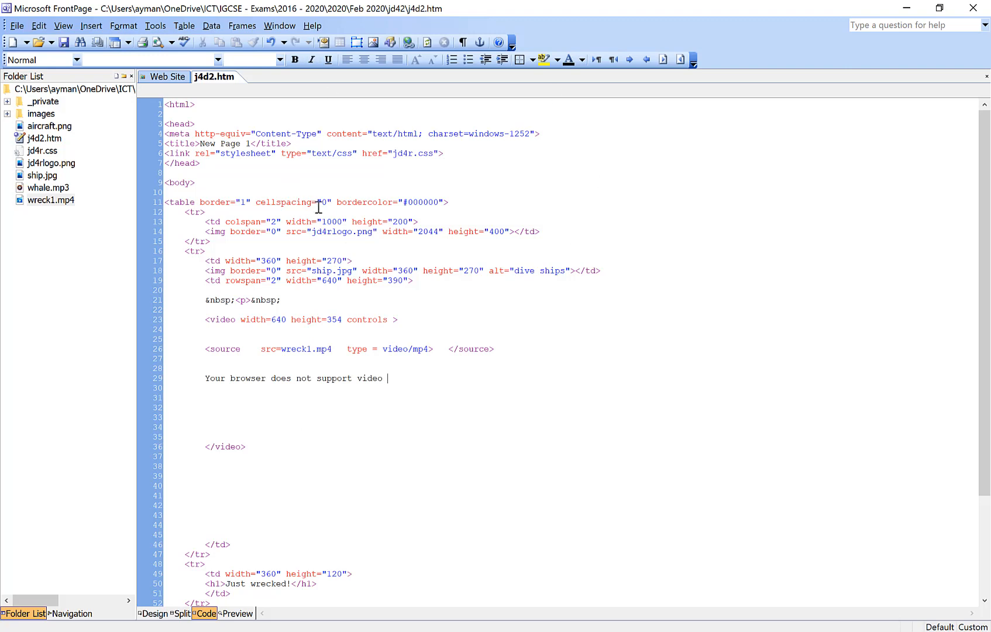
pyautogui.moveTo(454, 323)
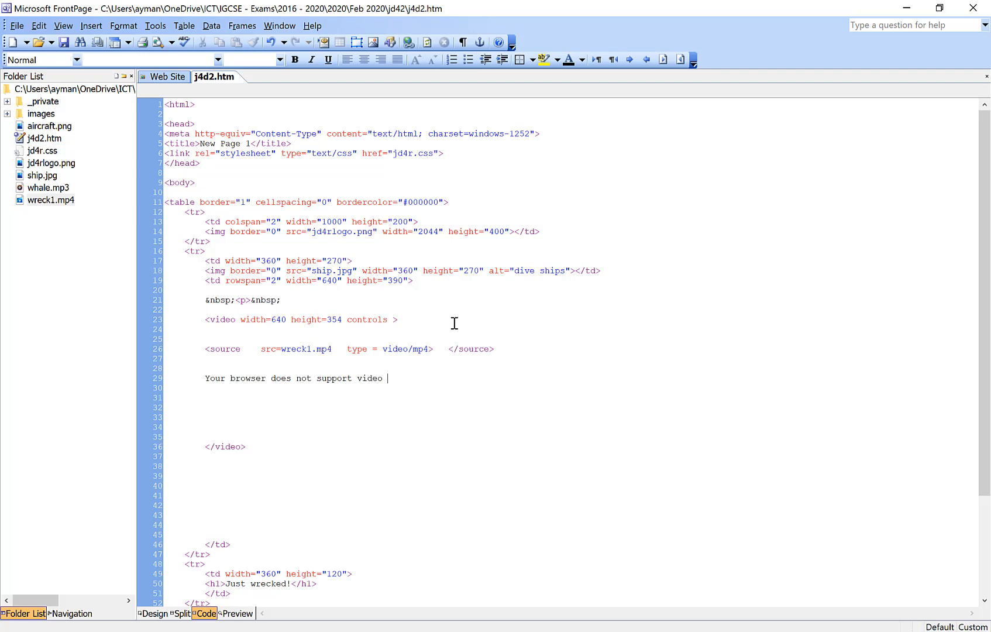
# Save the page and return to Design view showing cell C's fallback text
pyautogui.click(153, 613)
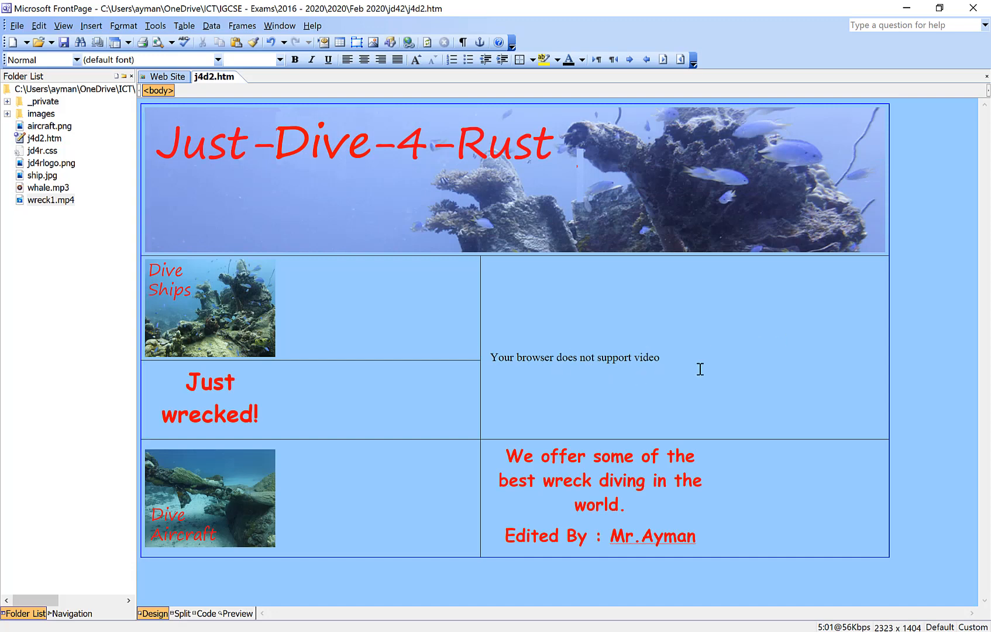
pyautogui.moveTo(487, 411)
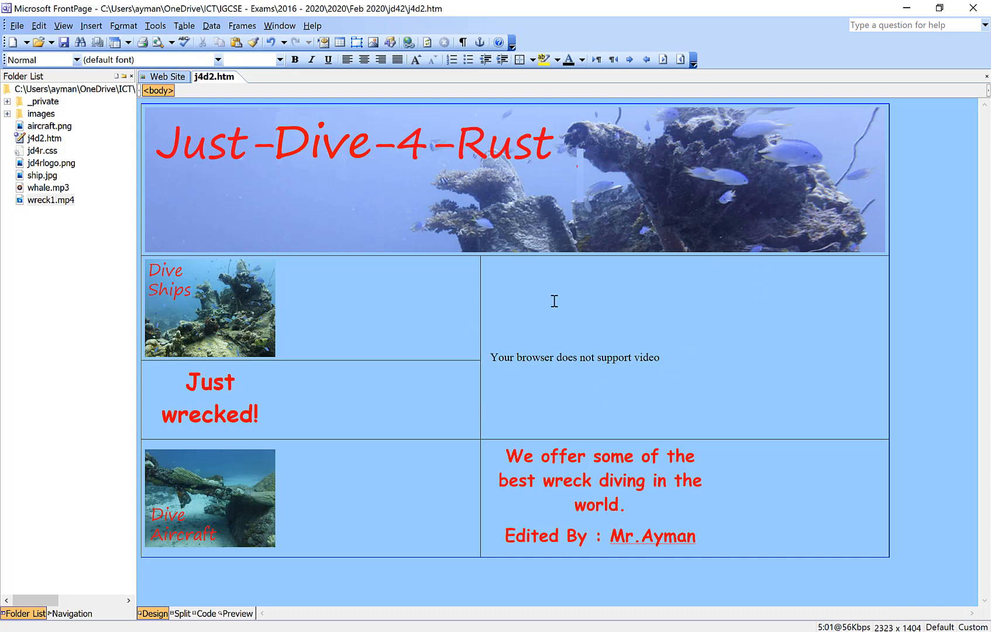
pyautogui.moveTo(637, 385)
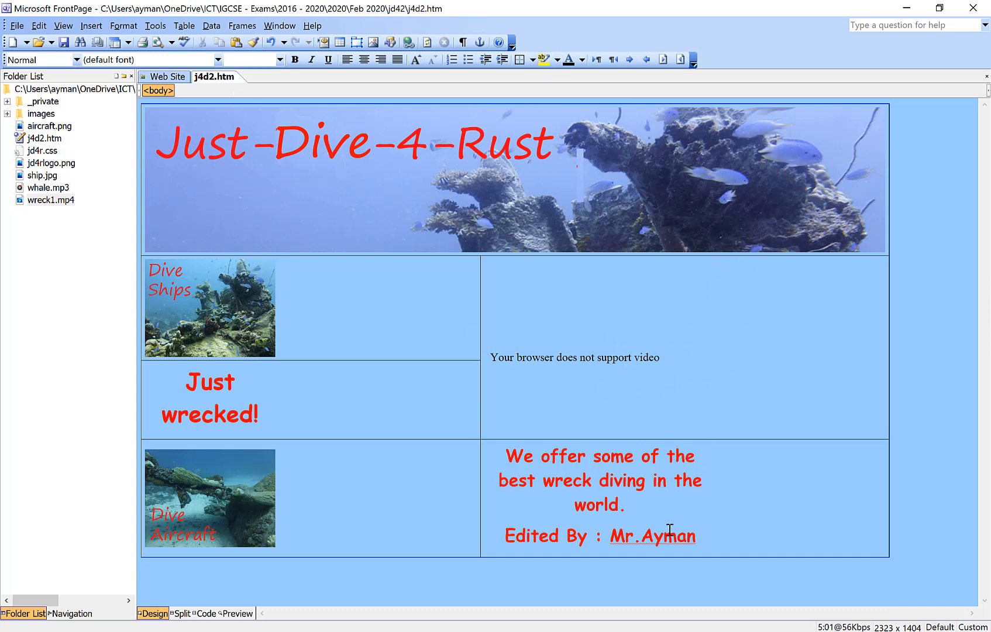
pyautogui.moveTo(576, 365)
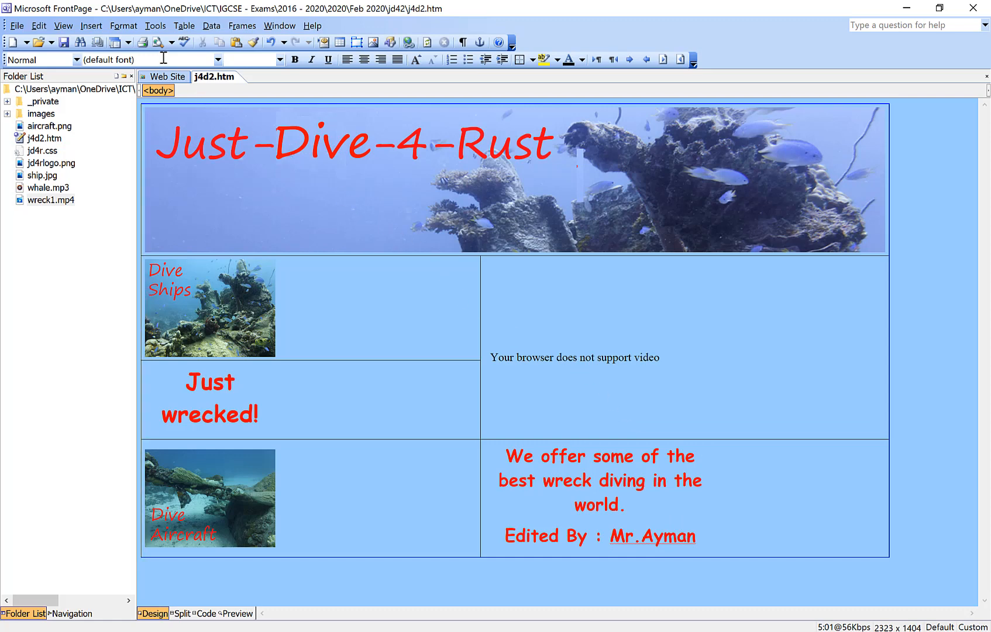
pyautogui.moveTo(158, 42)
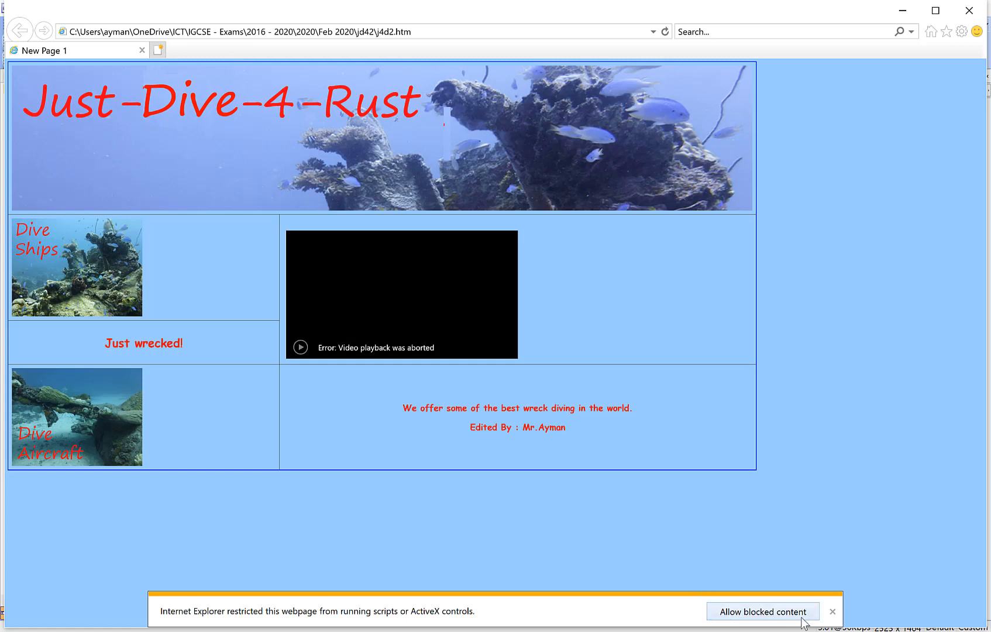
pyautogui.moveTo(808, 623)
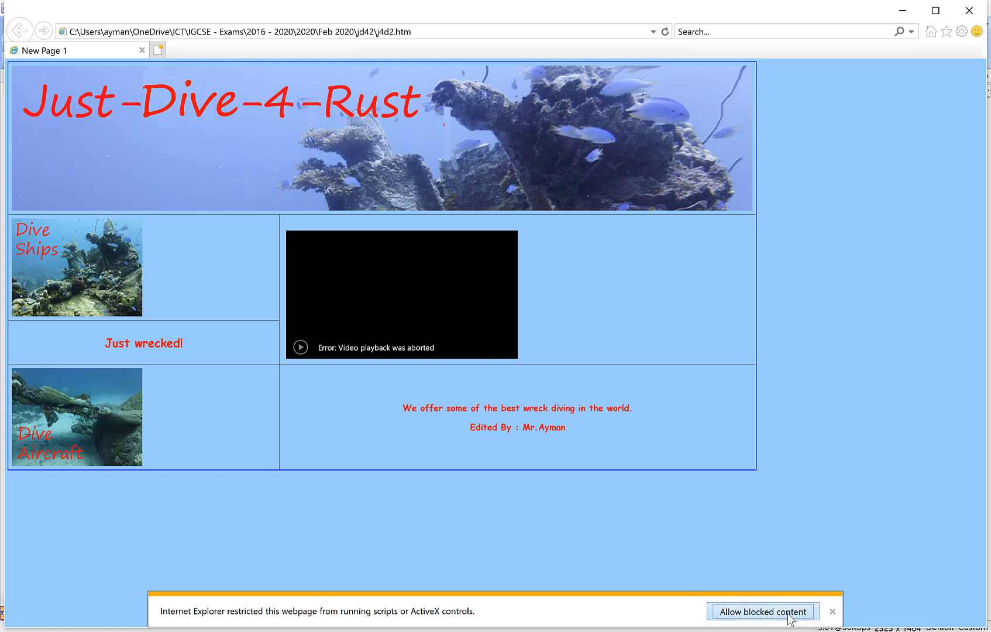
# Allow blocked content so the wreck video loads with playback controls in cell C
pyautogui.click(762, 611)
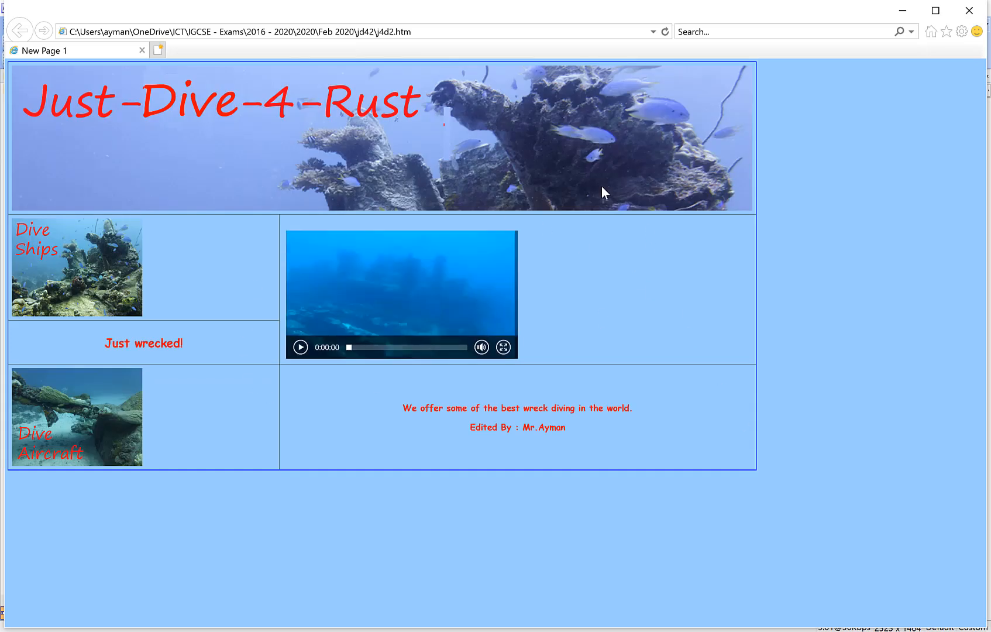
pyautogui.moveTo(335, 318)
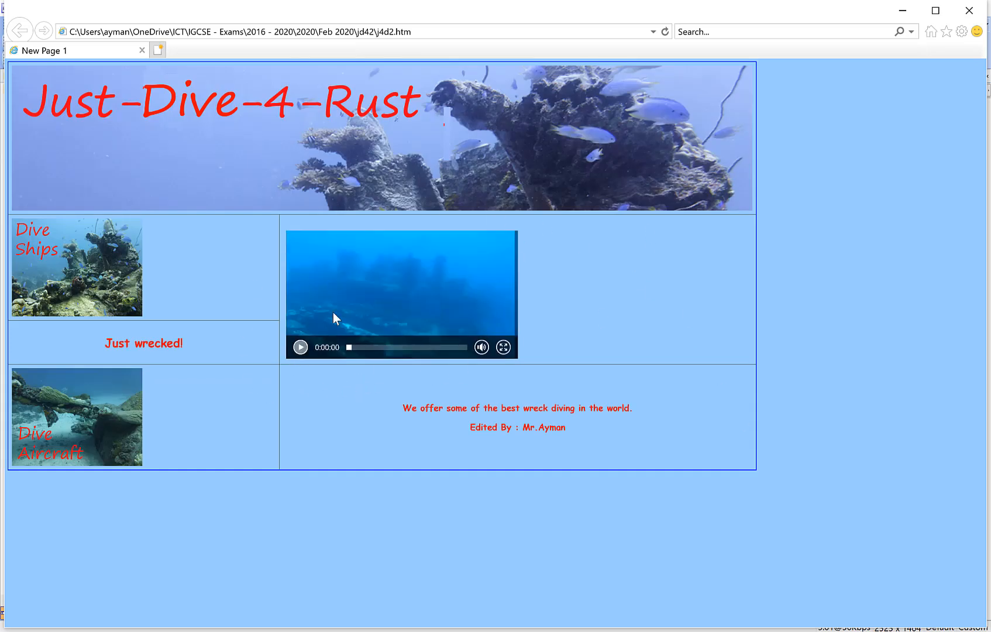
pyautogui.moveTo(300, 346)
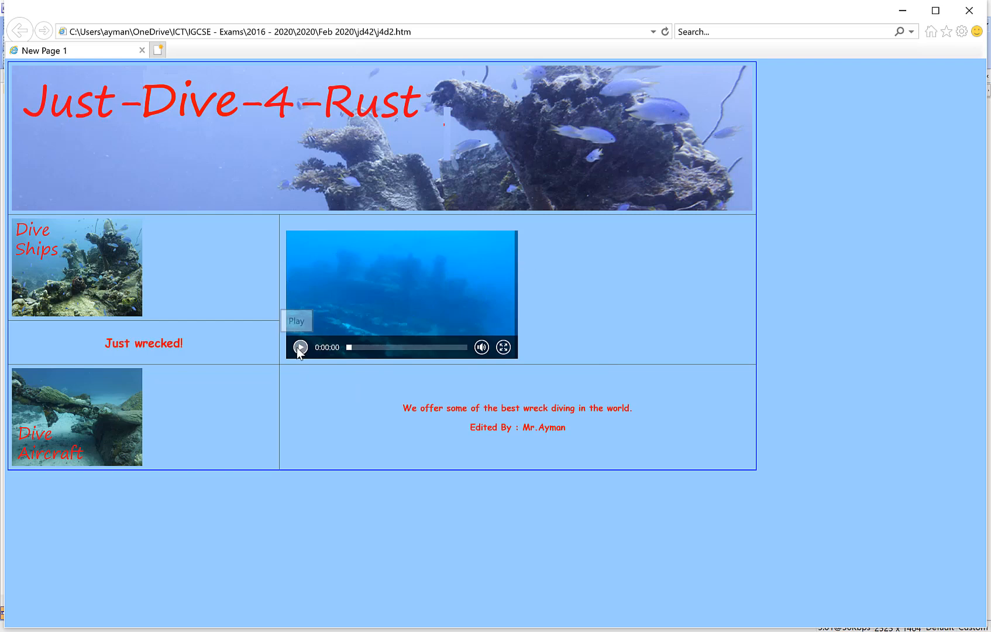